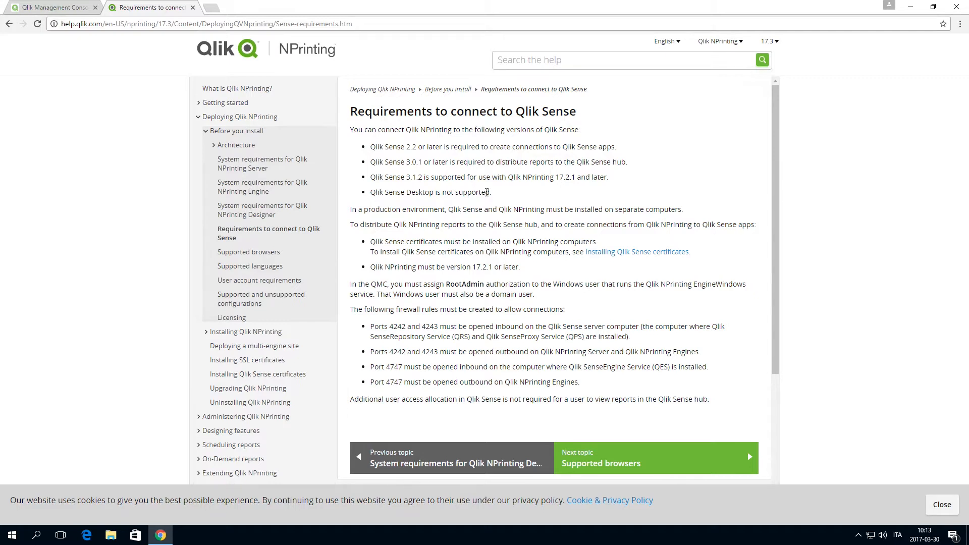
# - Finish reading the Qlik Sense connection requirements help page and close its tab
pyautogui.scroll(-3)
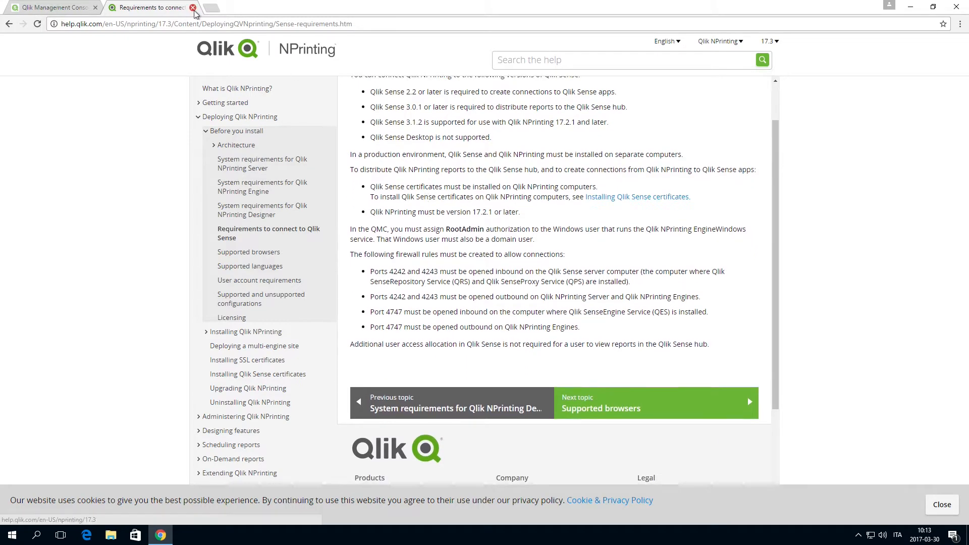
pyautogui.click(193, 7)
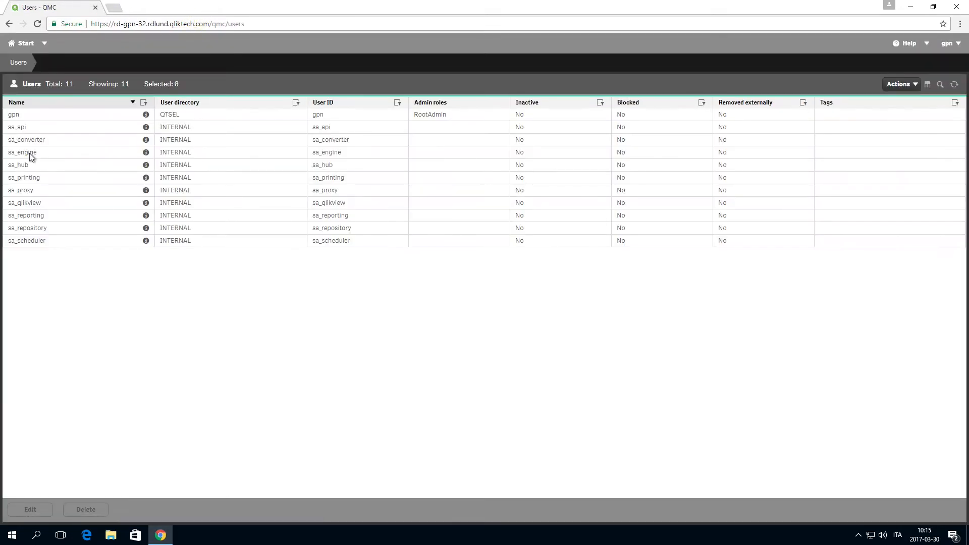
pyautogui.moveTo(303, 124)
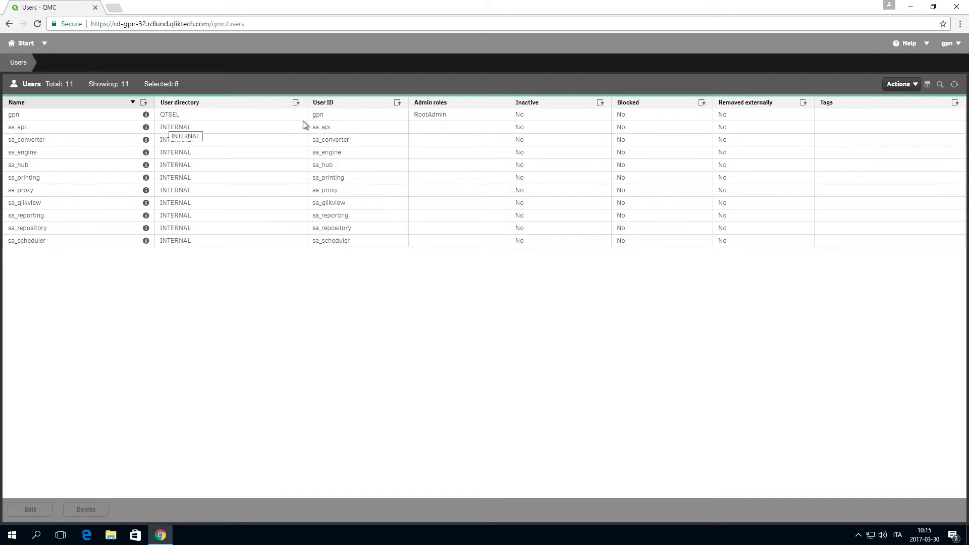
pyautogui.moveTo(433, 119)
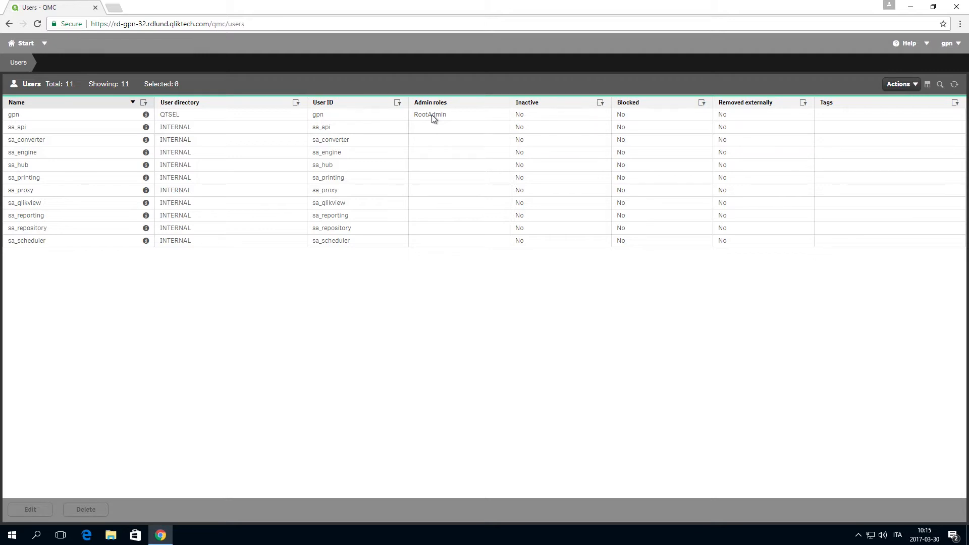
# - Confirm gpn holds RootAdmin in the Users list, then bring up Windows search
pyautogui.click(36, 535)
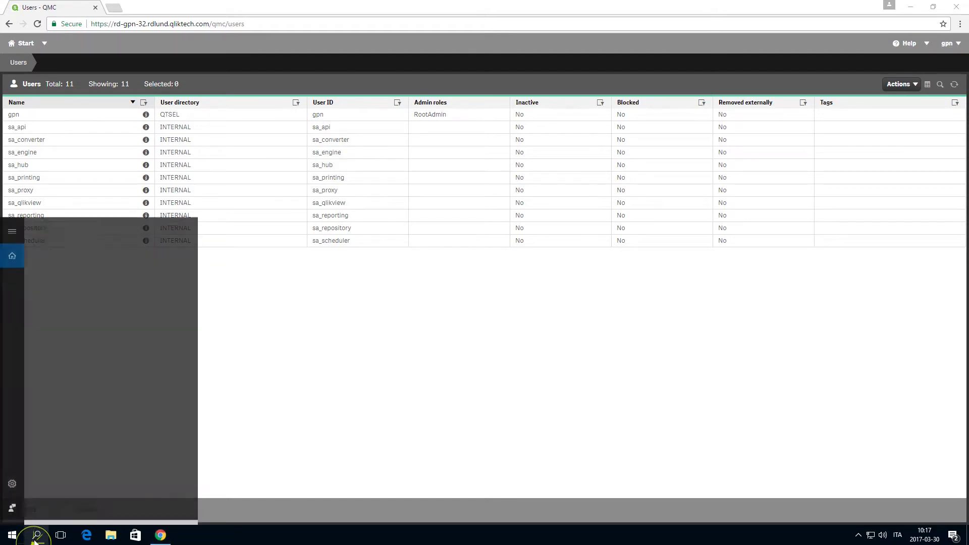
# - Launch Windows Firewall with Advanced Security via search 'fire' and start a new inbound rule
pyautogui.click(37, 534)
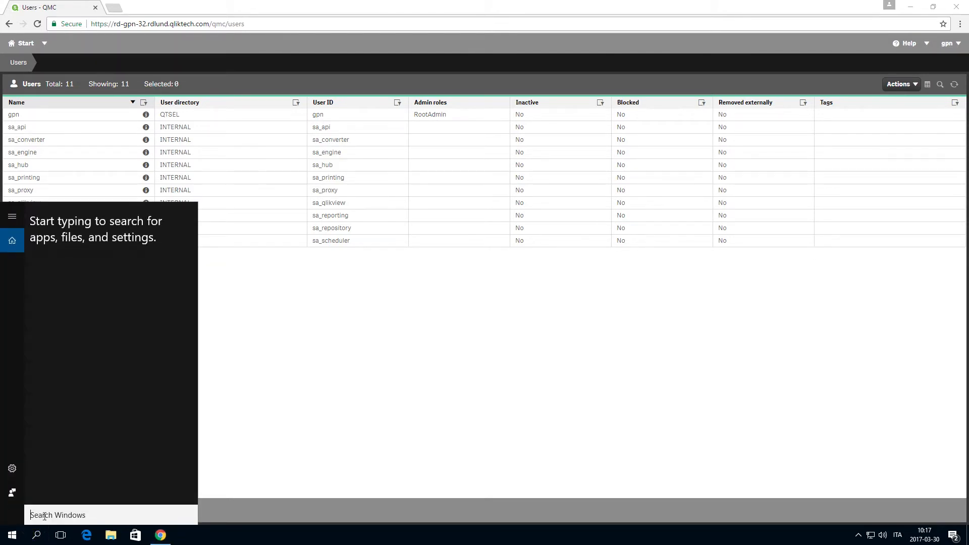
pyautogui.write('fire')
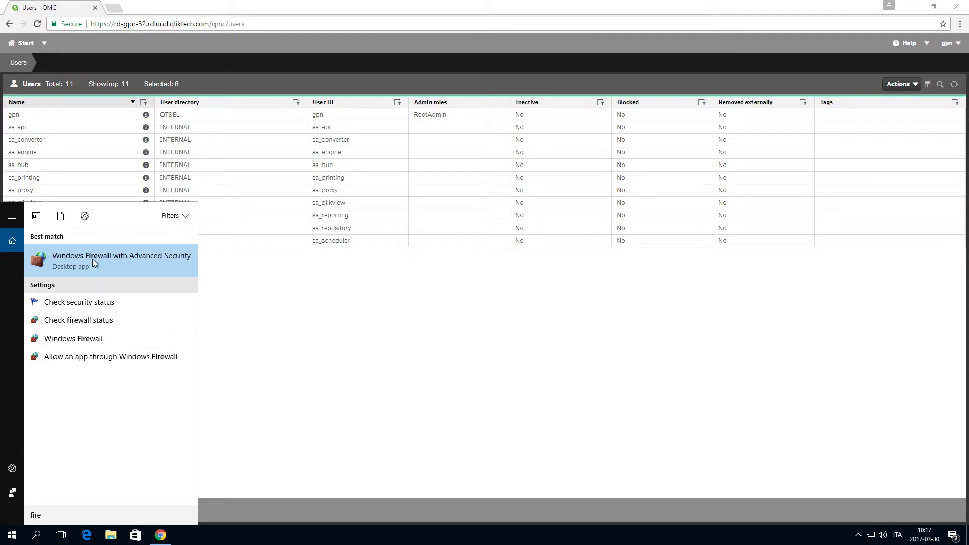
pyautogui.click(122, 259)
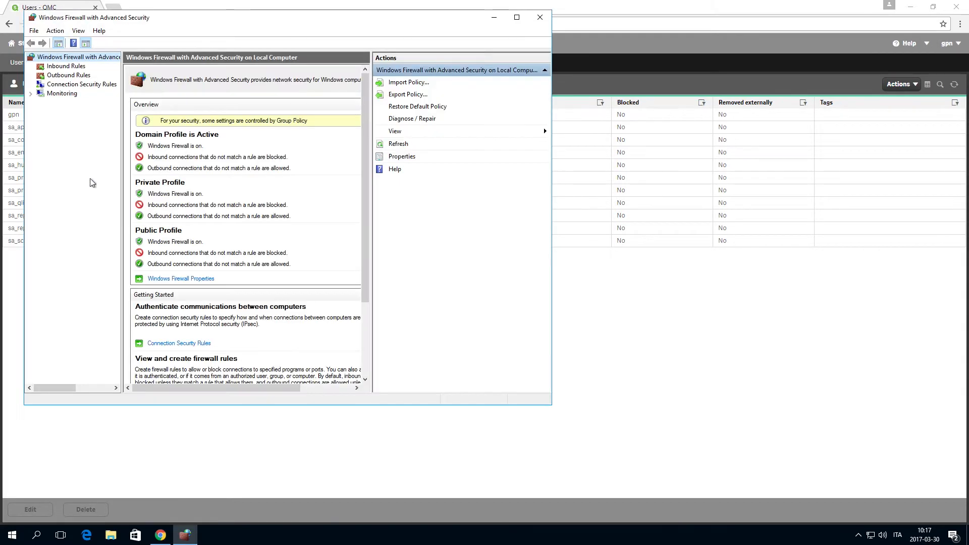
pyautogui.click(66, 67)
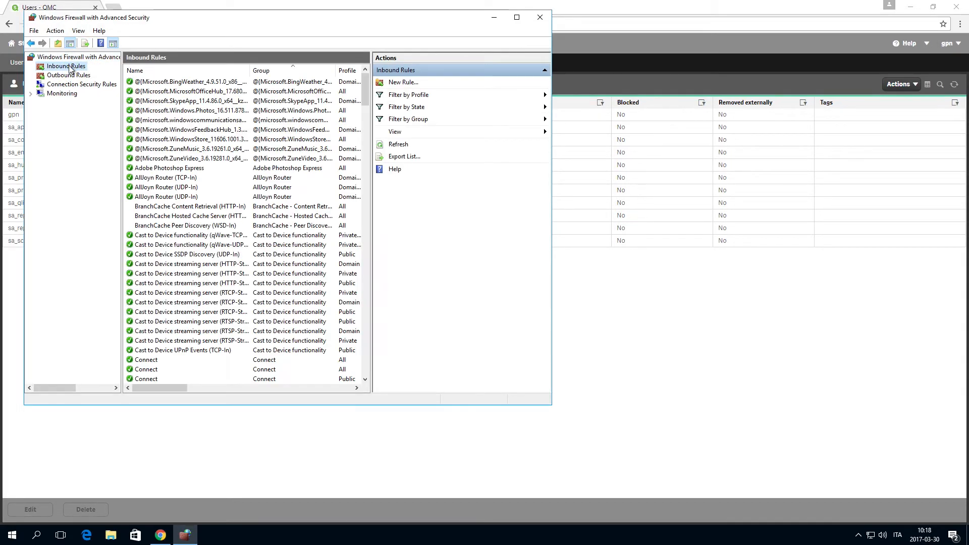
pyautogui.click(402, 82)
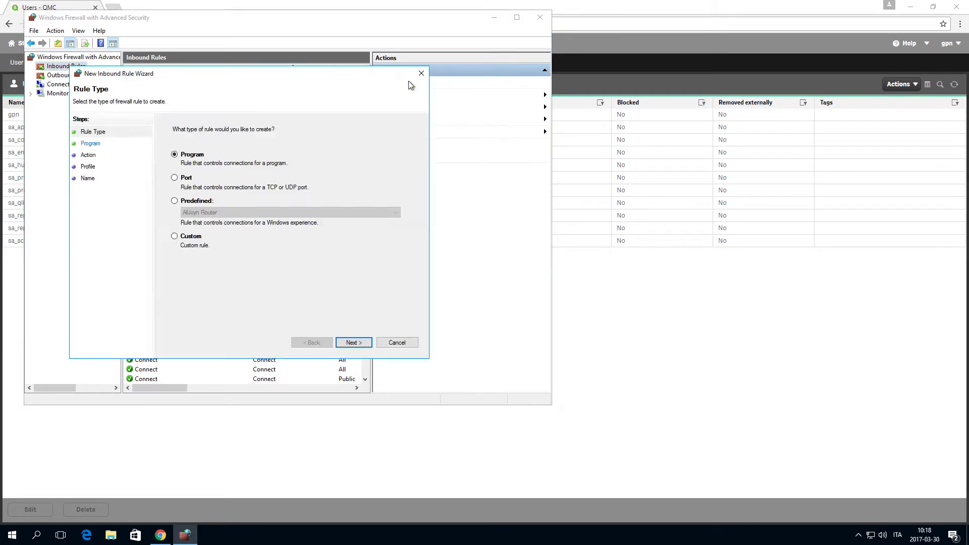
# - Make it a port rule for TCP ports 4242, 4343 and 4747
pyautogui.click(174, 177)
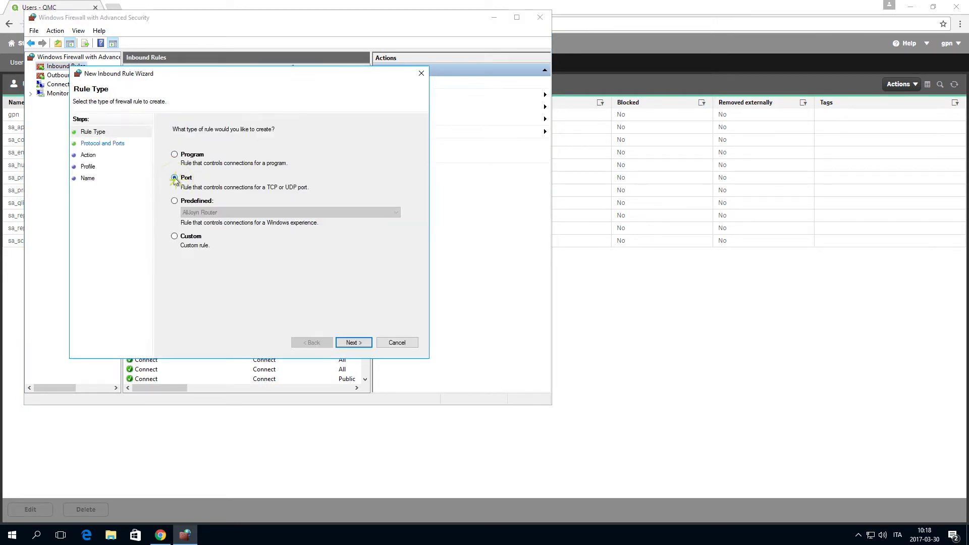
pyautogui.click(354, 342)
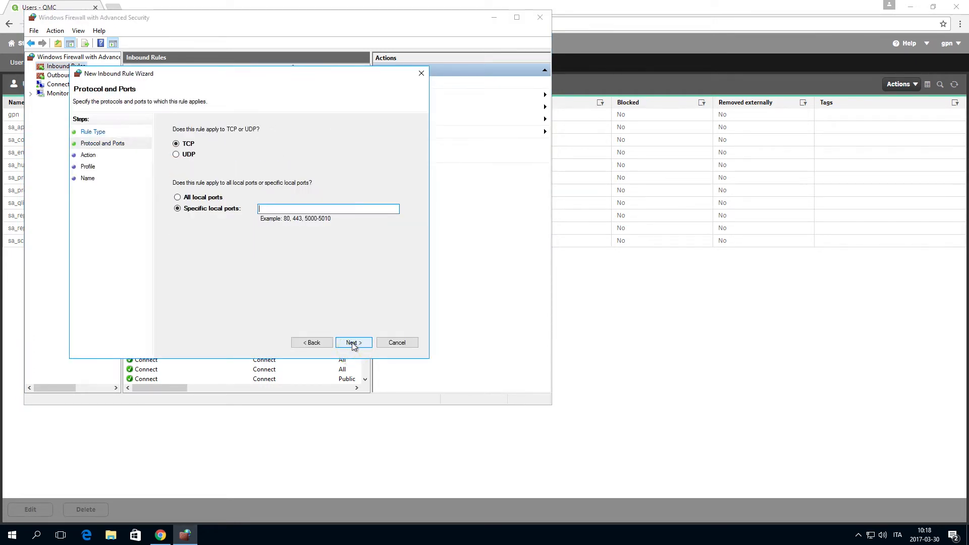
pyautogui.write('42')
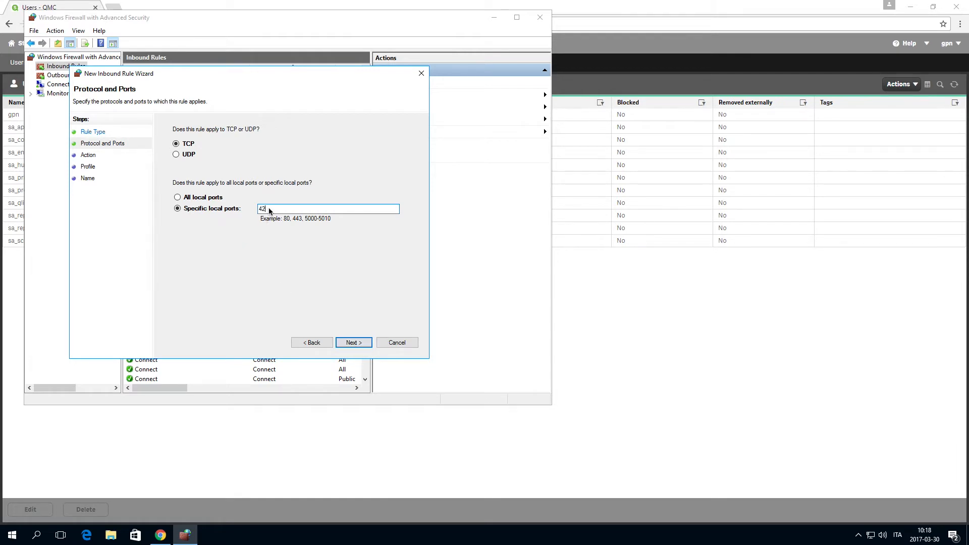
pyautogui.write('42, 4343')
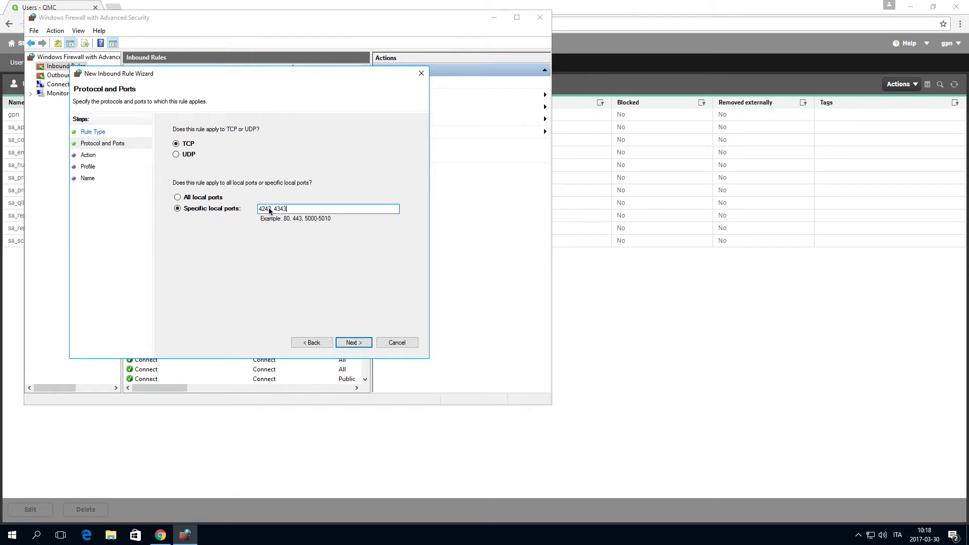
pyautogui.write(', 4')
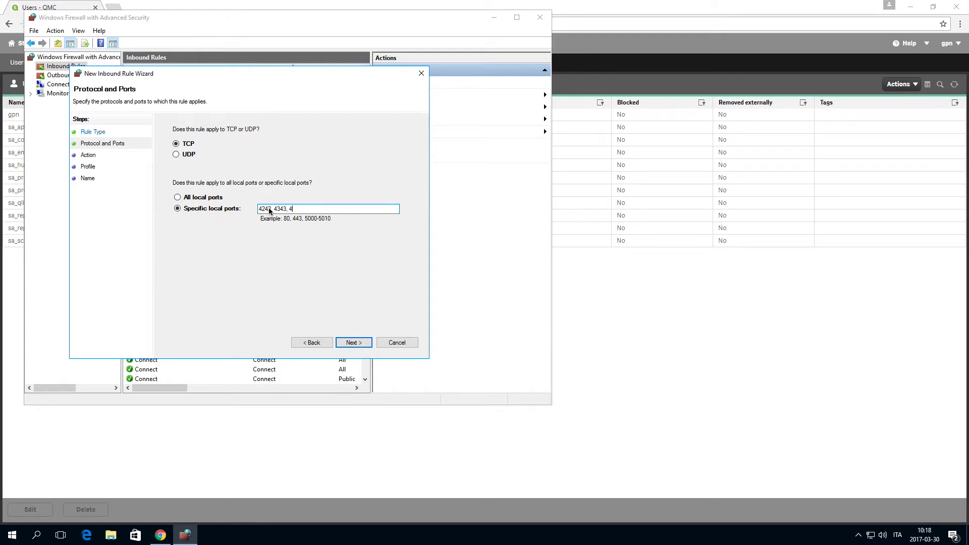
pyautogui.write('747')
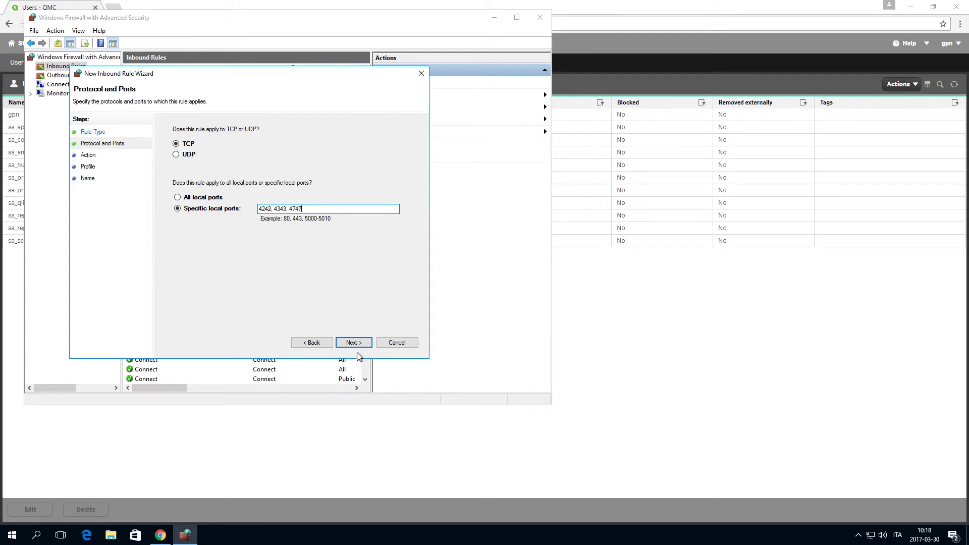
pyautogui.click(354, 342)
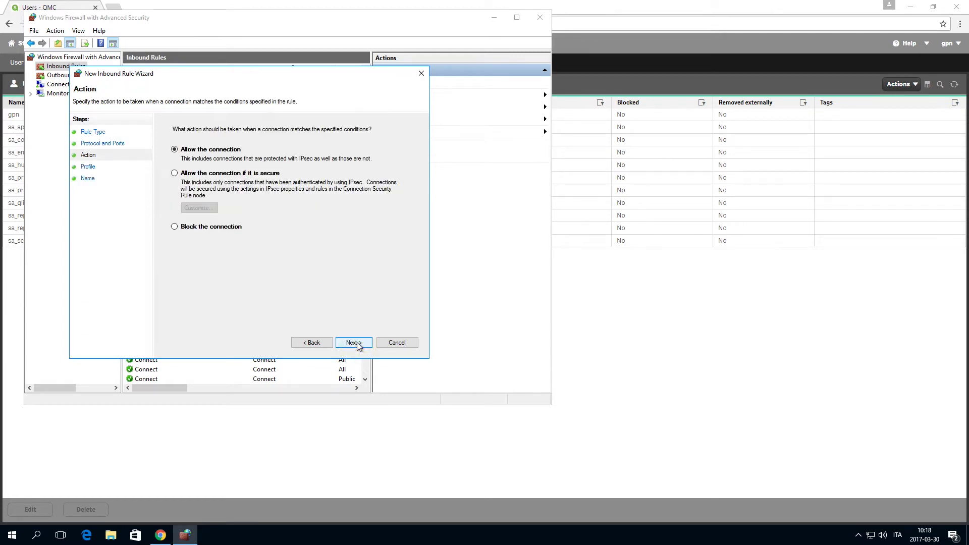
# - Allow the connection and finish the rule named 'Port for Qlik NPrinting Connection'
pyautogui.click(353, 342)
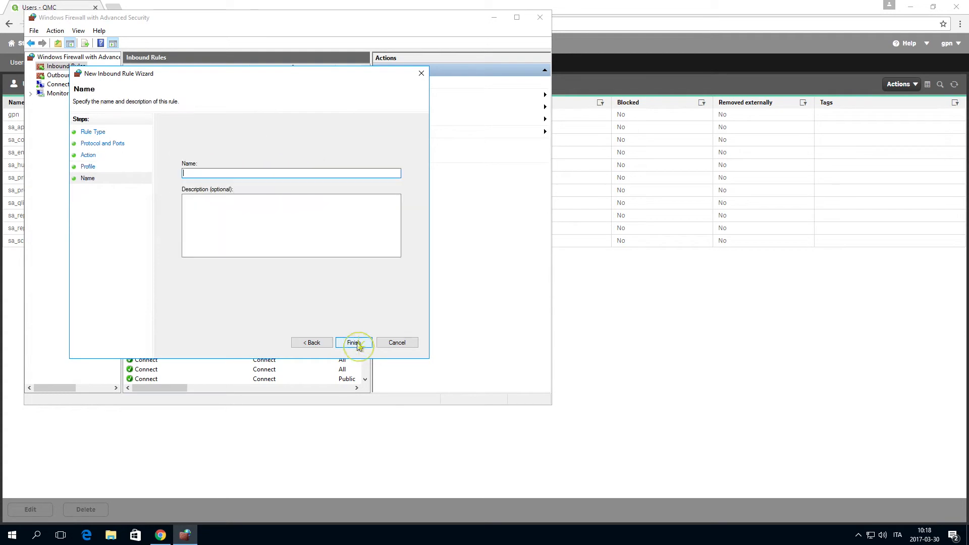
pyautogui.write('Port for Qlik NPrinti')
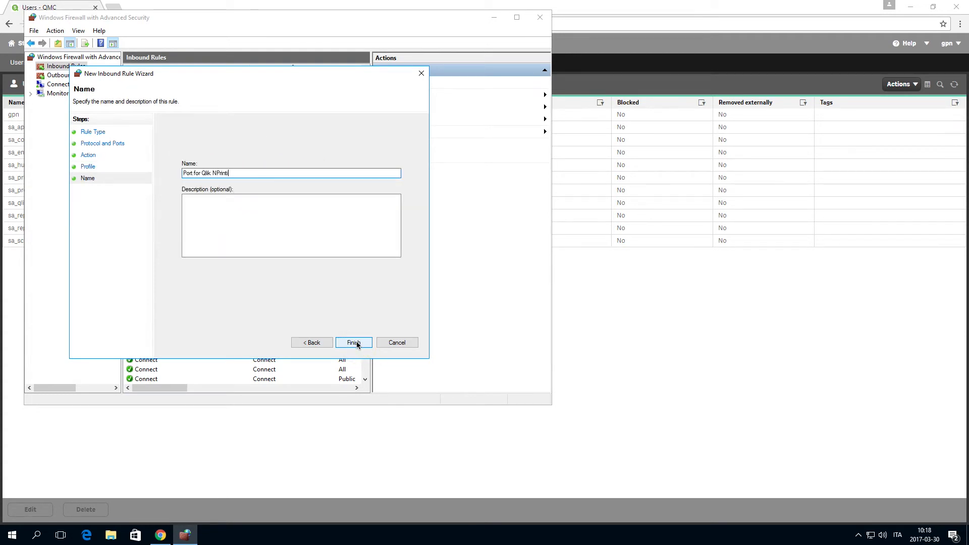
pyautogui.click(353, 342)
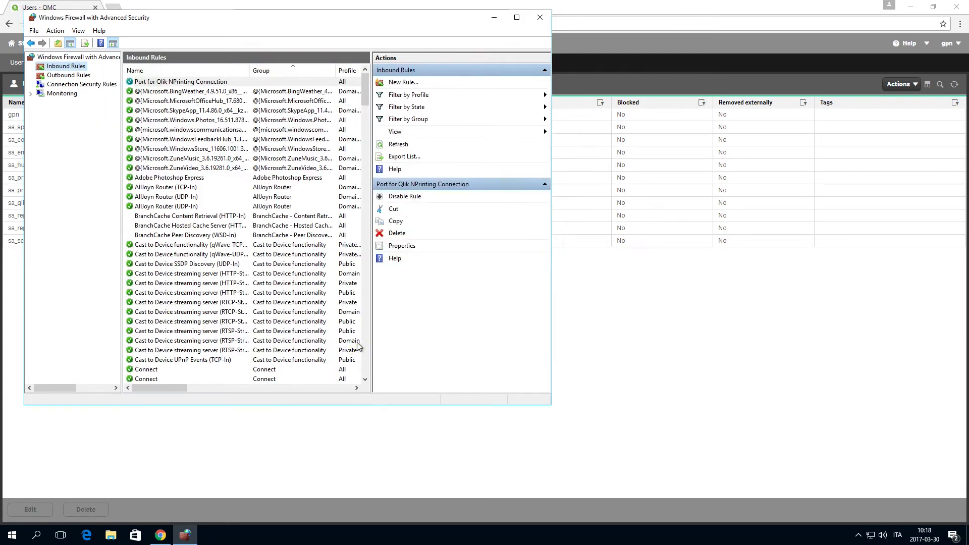
pyautogui.moveTo(539, 18)
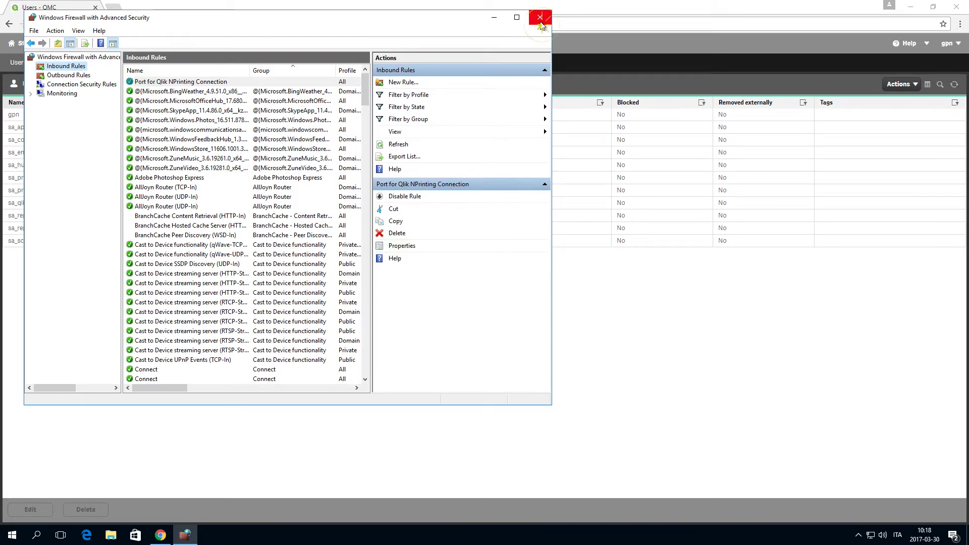
# - Leave the firewall, go to QMC Certificates export and add a blank machine name entry
pyautogui.click(539, 17)
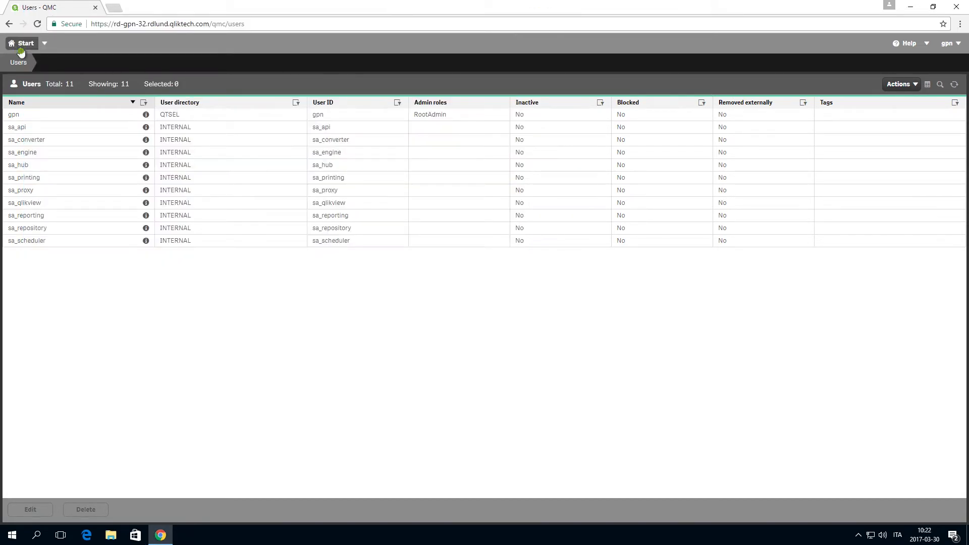
pyautogui.click(21, 44)
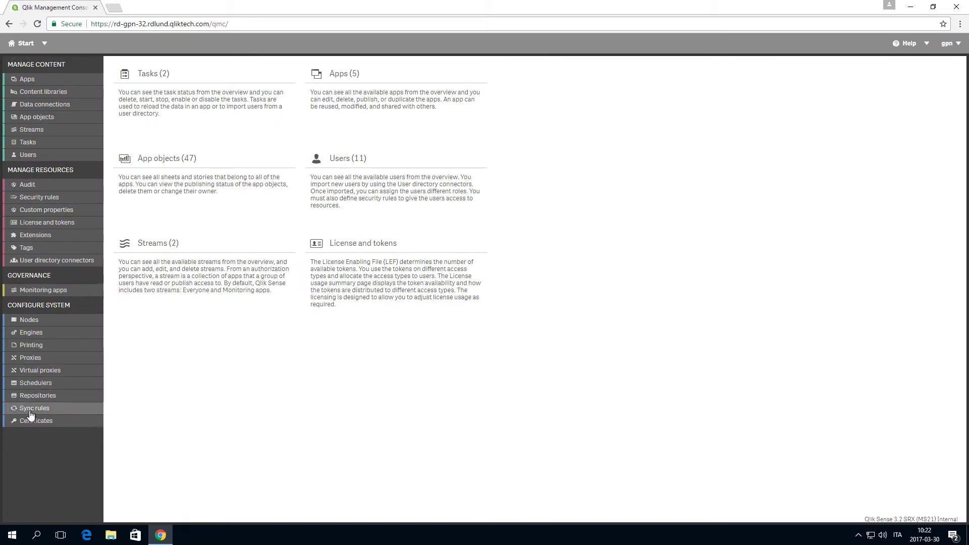
pyautogui.click(37, 420)
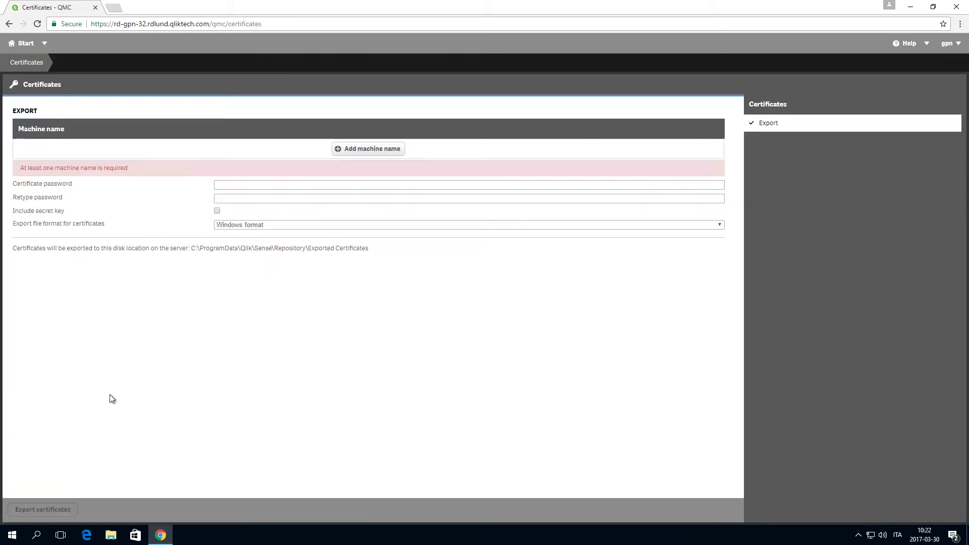
pyautogui.moveTo(367, 148)
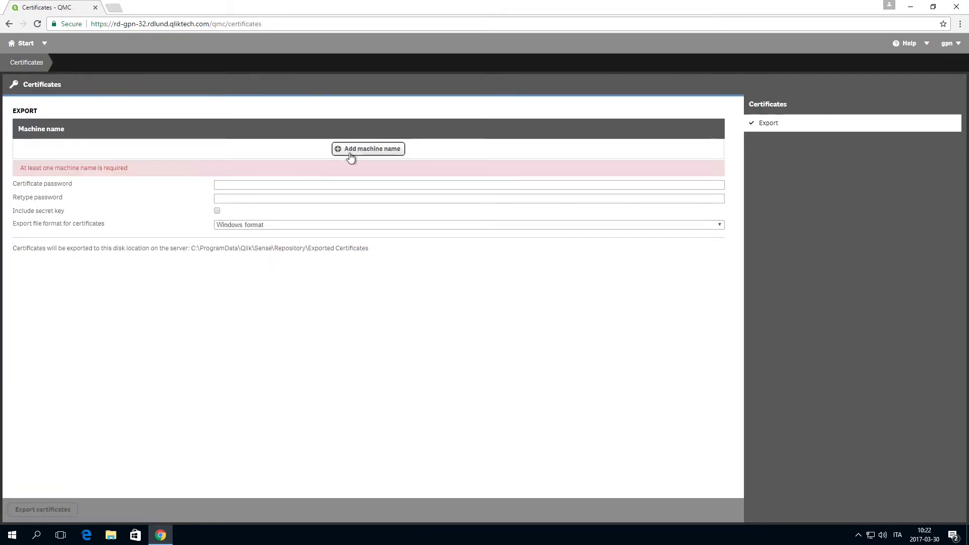
pyautogui.click(367, 149)
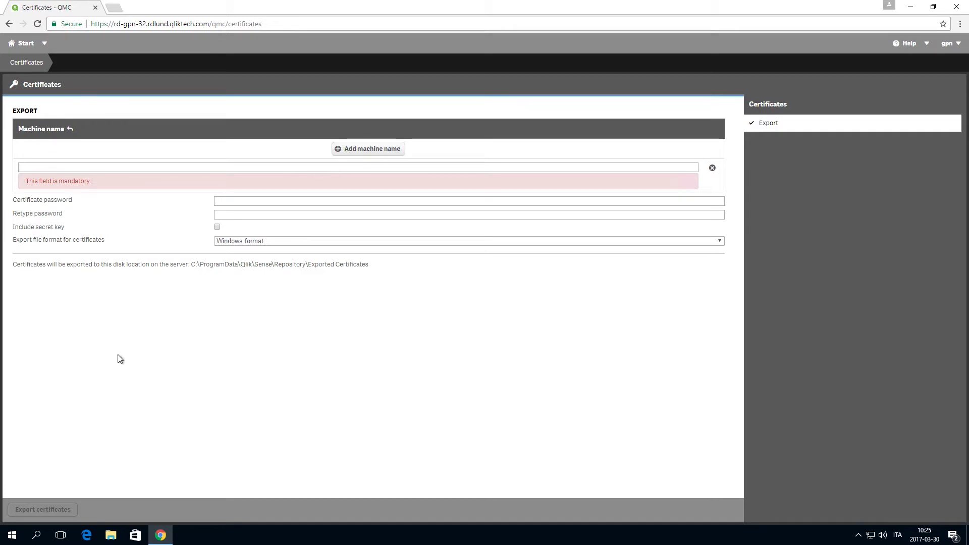
pyautogui.click(37, 535)
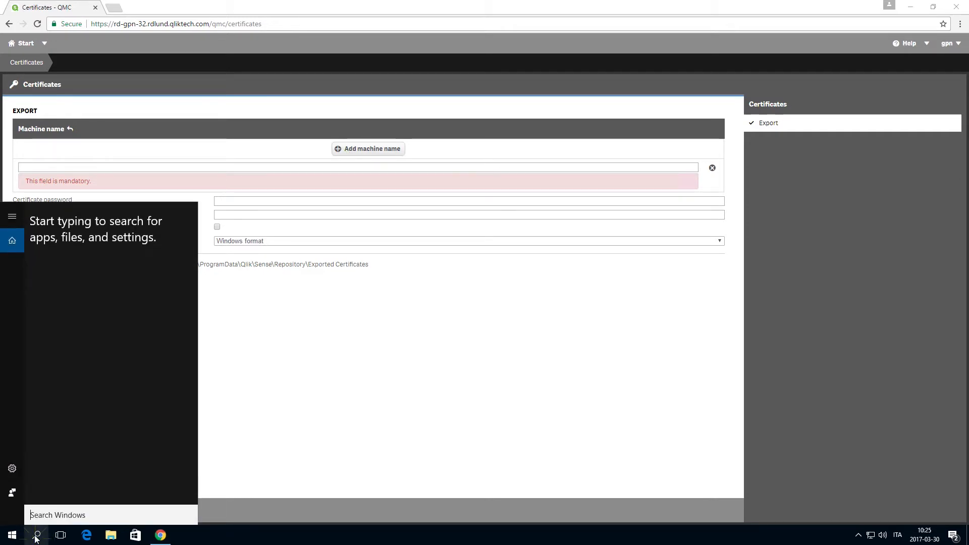
# - Find Remote Desktop via search 'remot' and add a desktop connection with user account gpn@
pyautogui.write('remot')
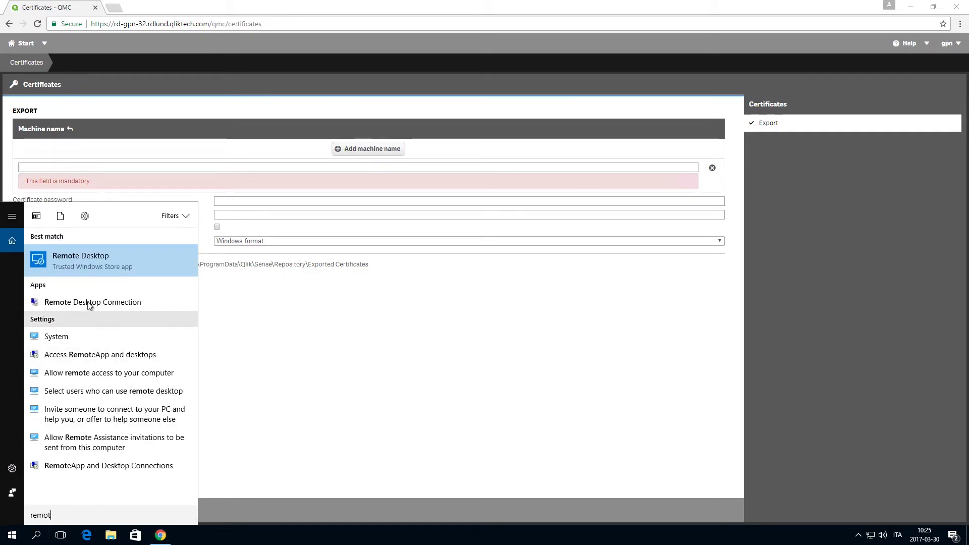
pyautogui.click(81, 260)
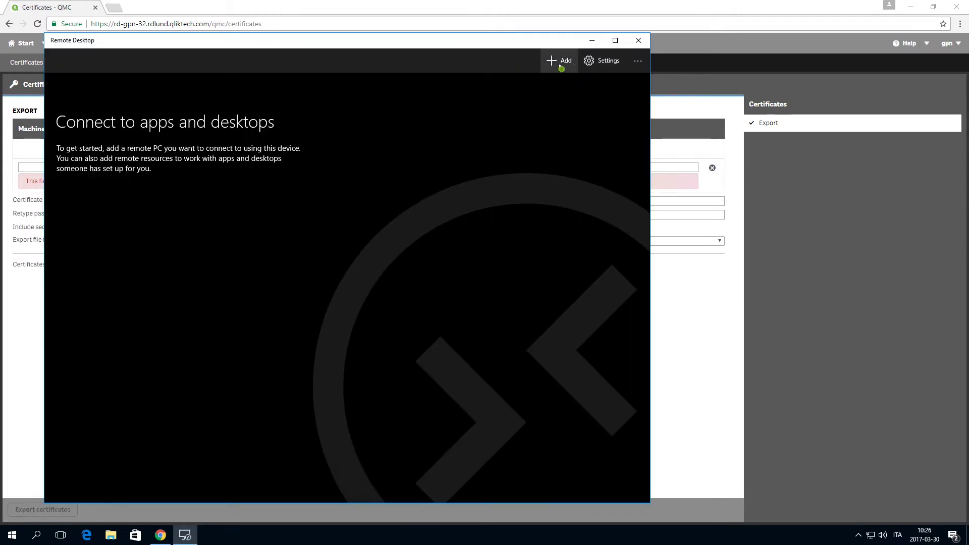
pyautogui.click(559, 59)
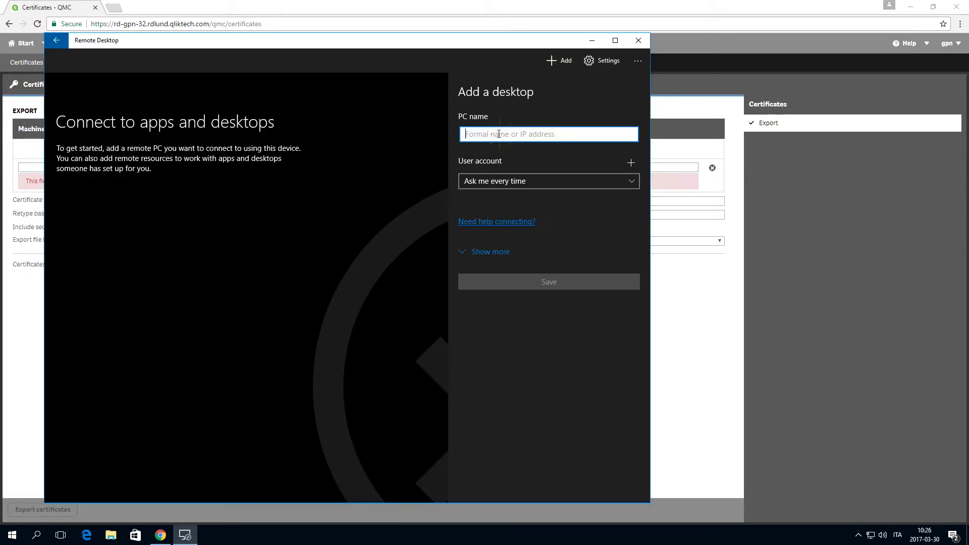
pyautogui.click(631, 163)
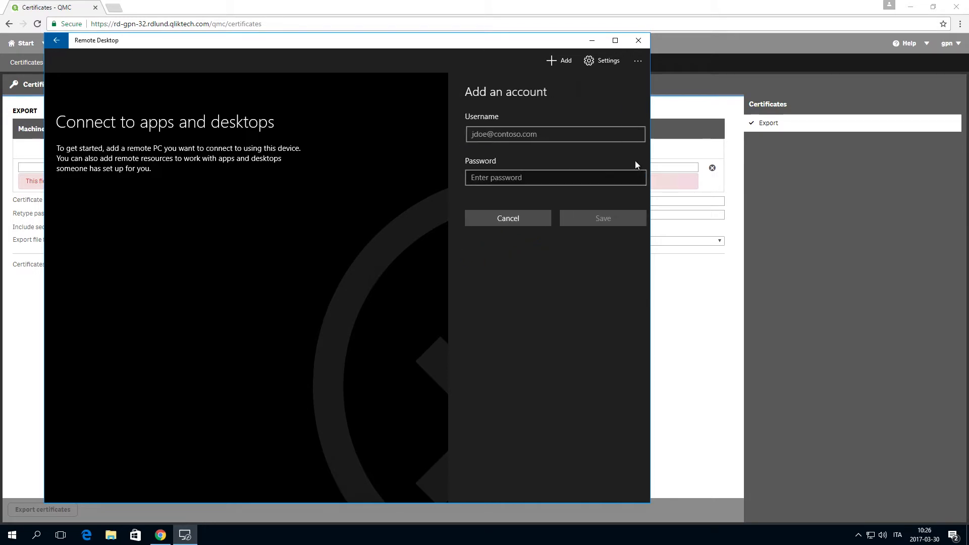
pyautogui.write('gpn@')
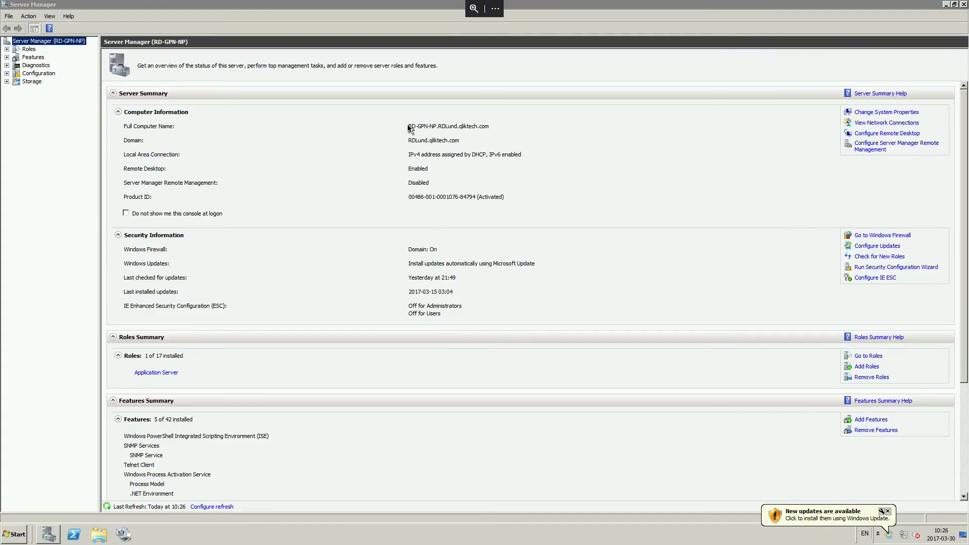
# - Read the NPrinting server's full computer name in Server Manager
pyautogui.click(885, 511)
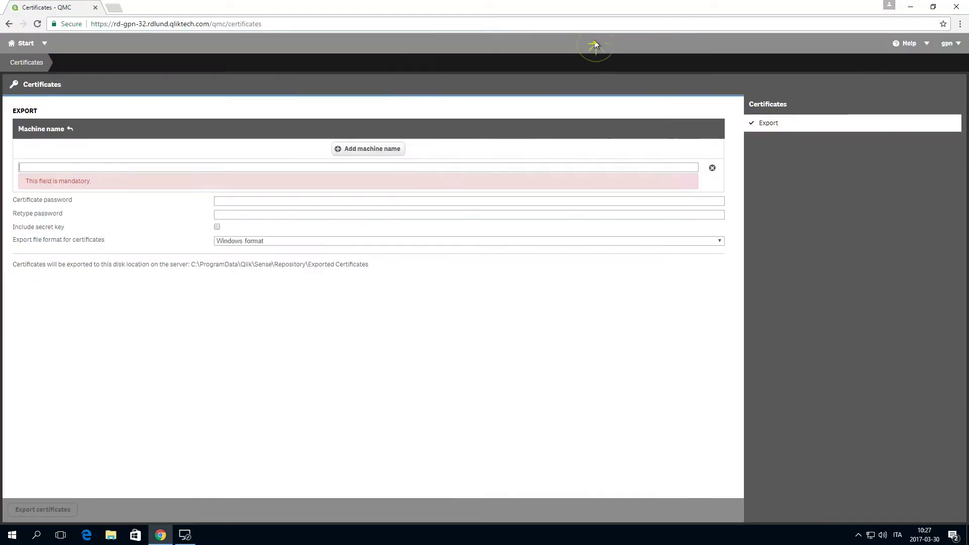
# - Export certificates for machine RD-GPN-NP with the secret key included
pyautogui.write('RD-')
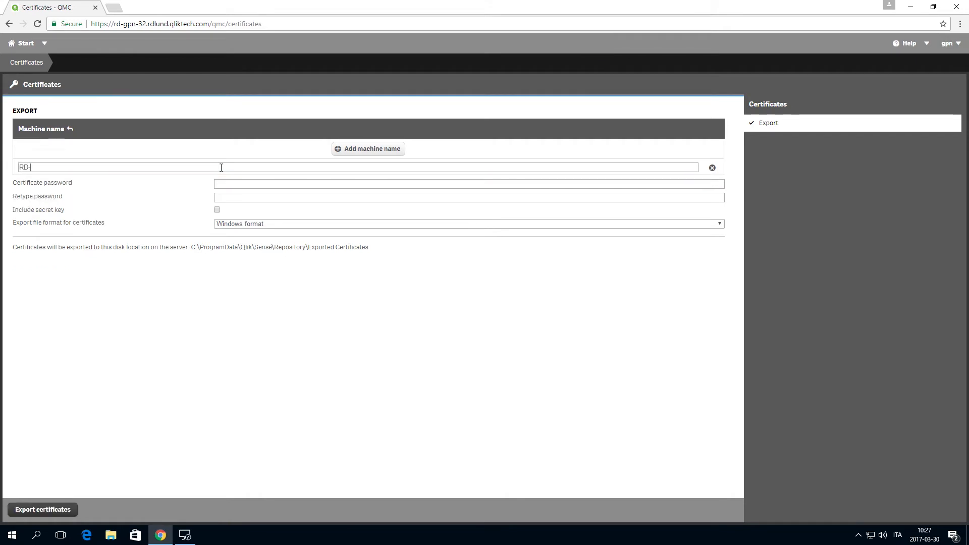
pyautogui.write('GPN-NP')
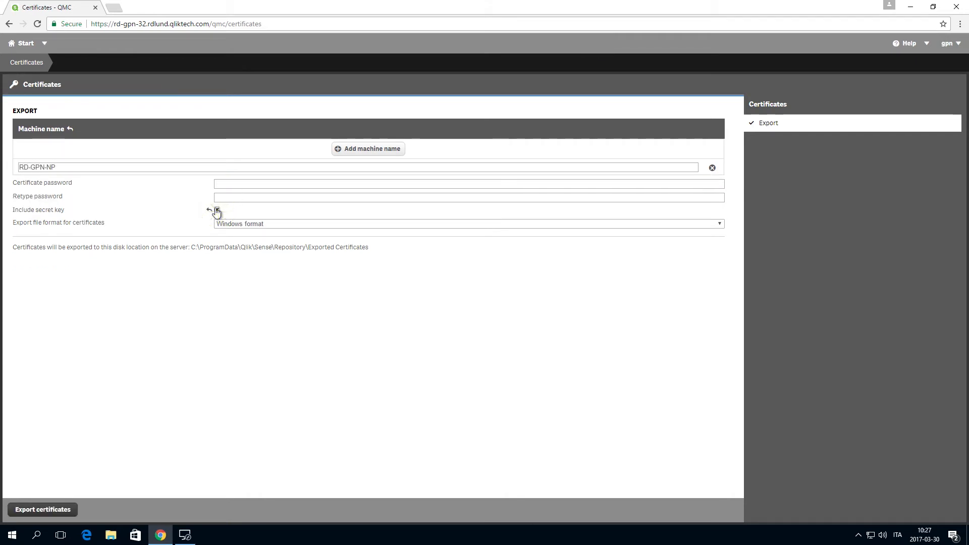
pyautogui.click(216, 210)
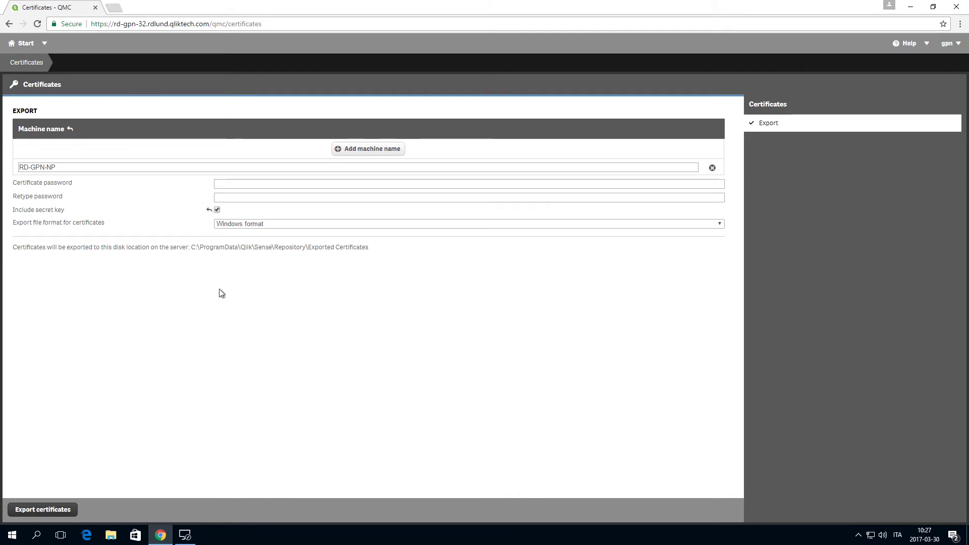
pyautogui.click(43, 509)
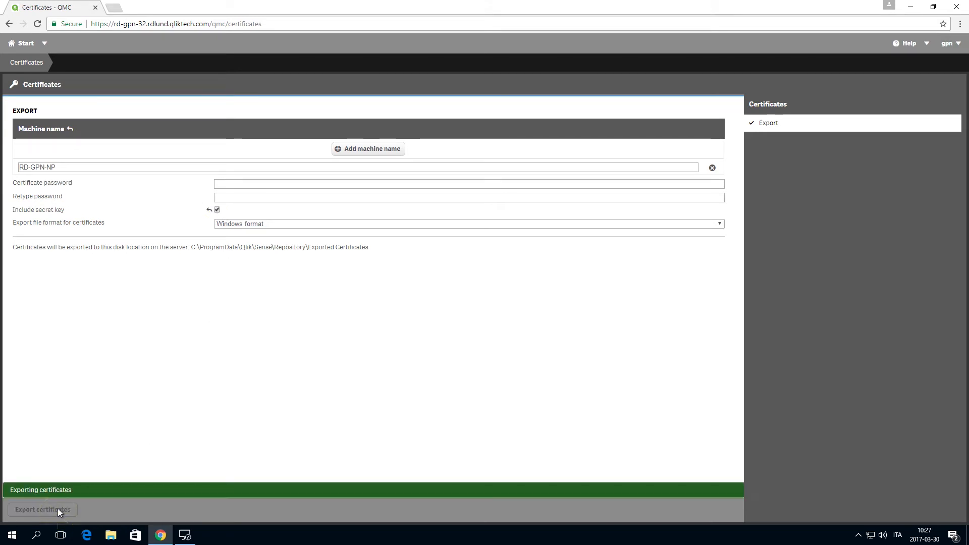
# - Copy the export location path shown after the export
pyautogui.click(42, 509)
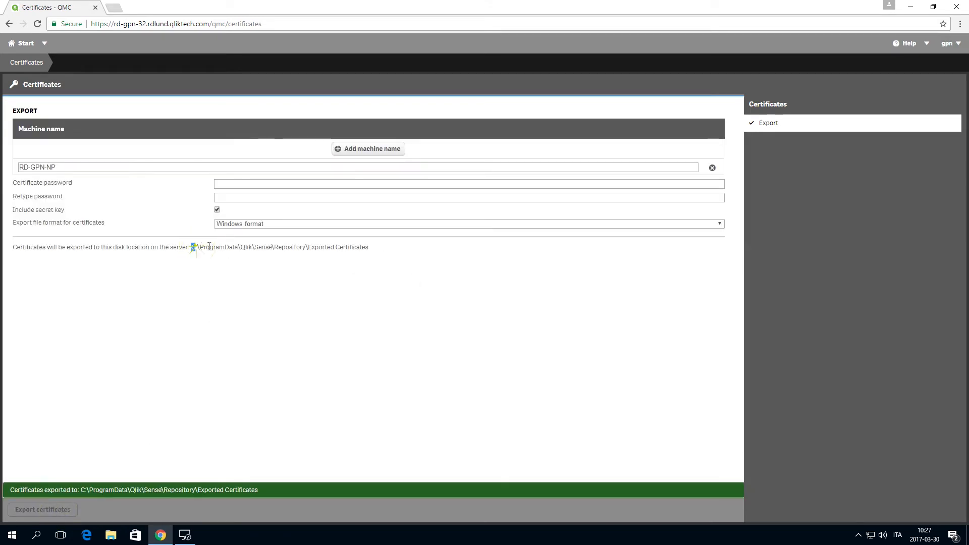
pyautogui.rightClick(279, 246)
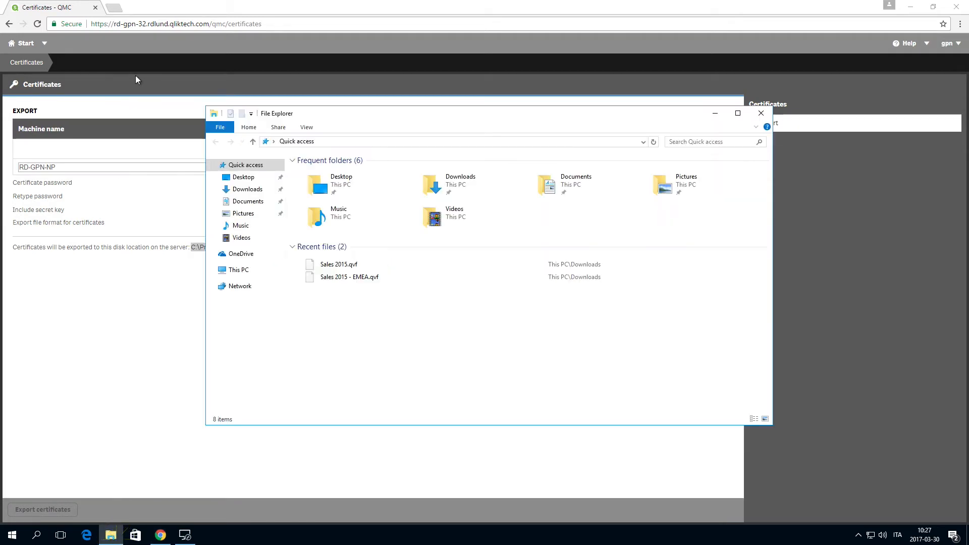
# - Go to the pasted Exported Certificates path and copy the RD-GPN-NP folder
pyautogui.rightClick(297, 141)
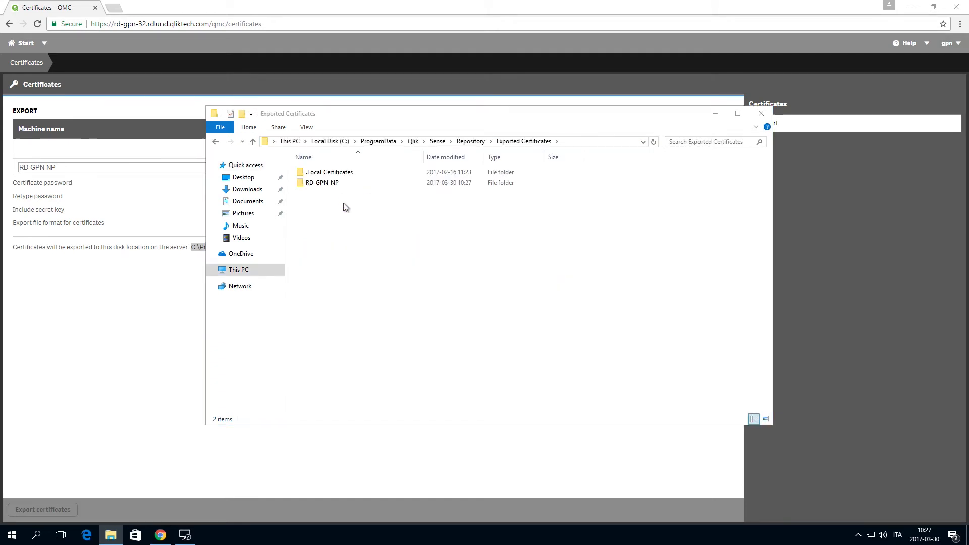
pyautogui.rightClick(321, 182)
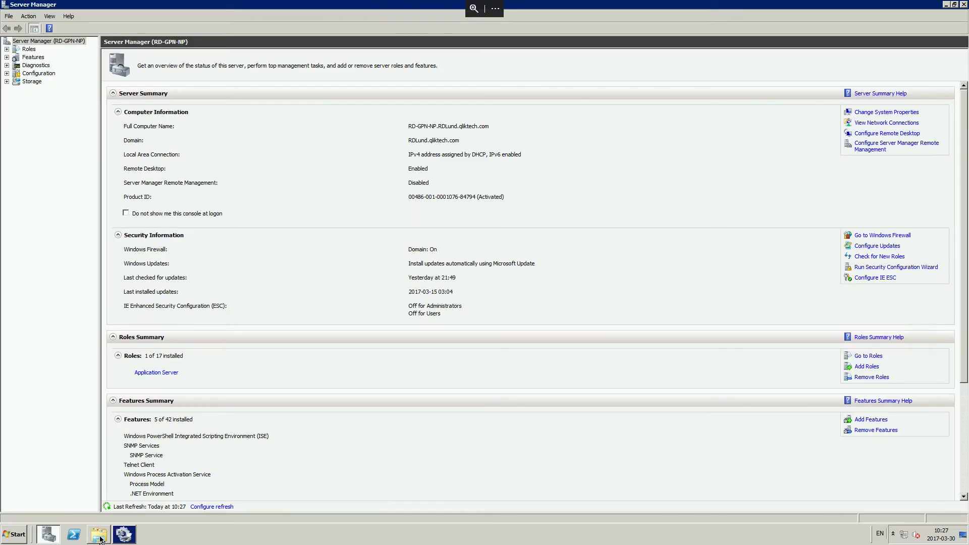
# - Paste the RD-GPN-NP certificate folder into the remote server's Documents and look inside it
pyautogui.click(97, 534)
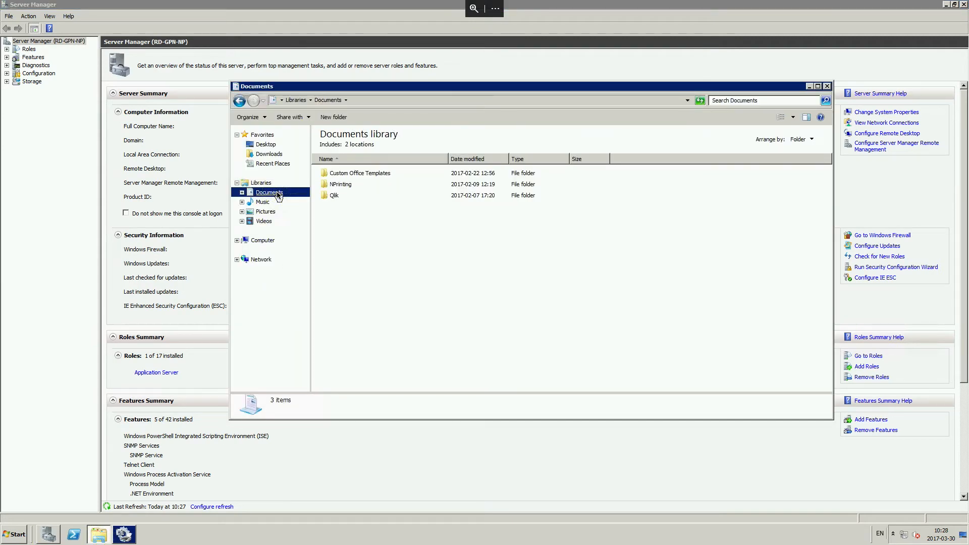
pyautogui.rightClick(358, 246)
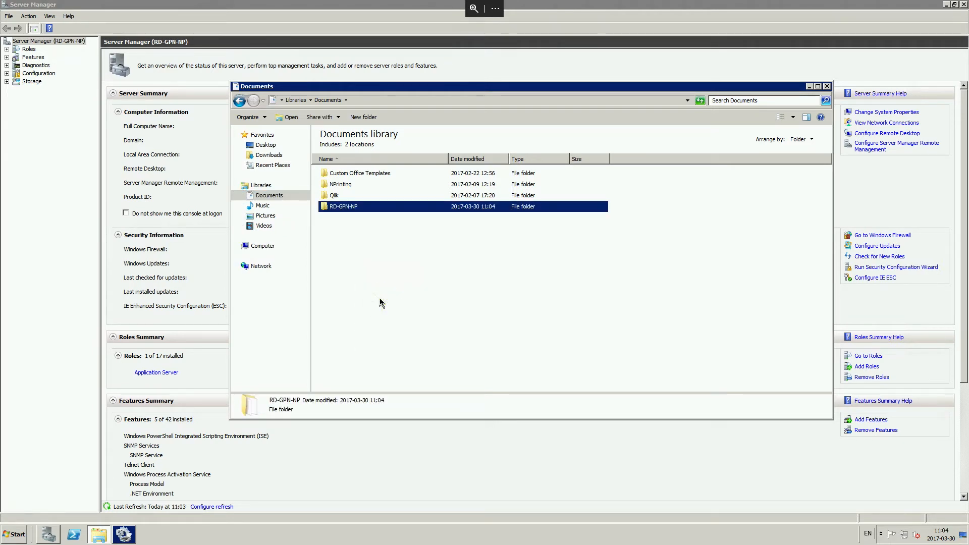
pyautogui.doubleClick(343, 206)
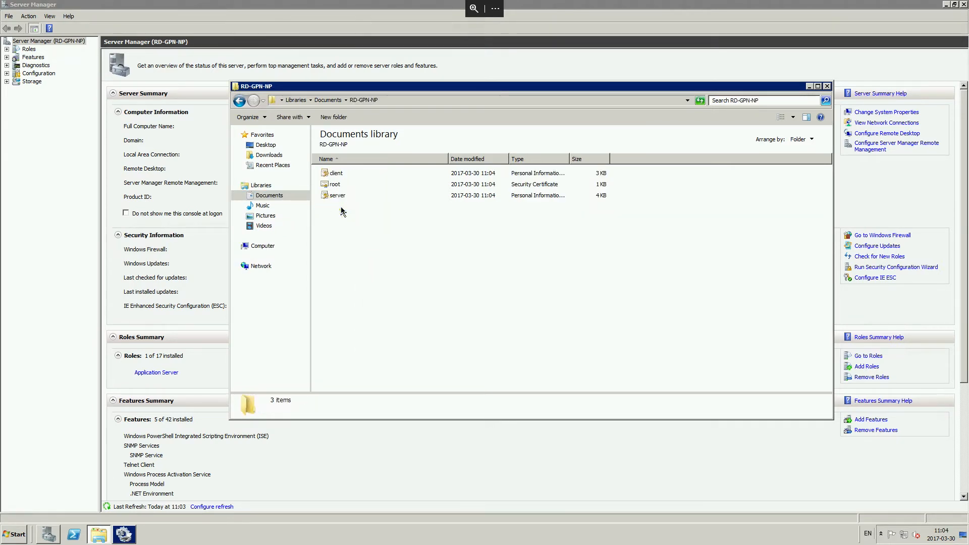
pyautogui.moveTo(338, 196)
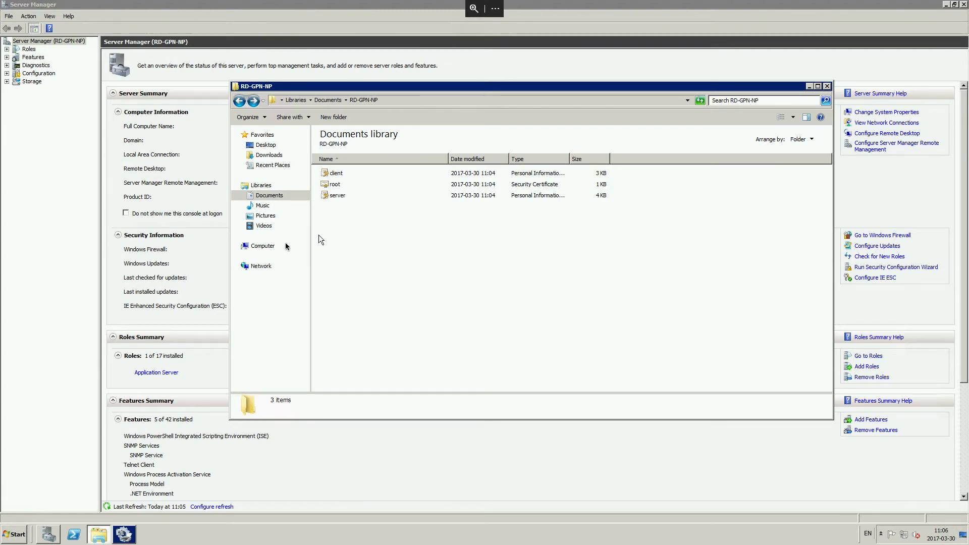
# - Browse to C: > Program Files > NPrintingServer > Tools
pyautogui.click(263, 246)
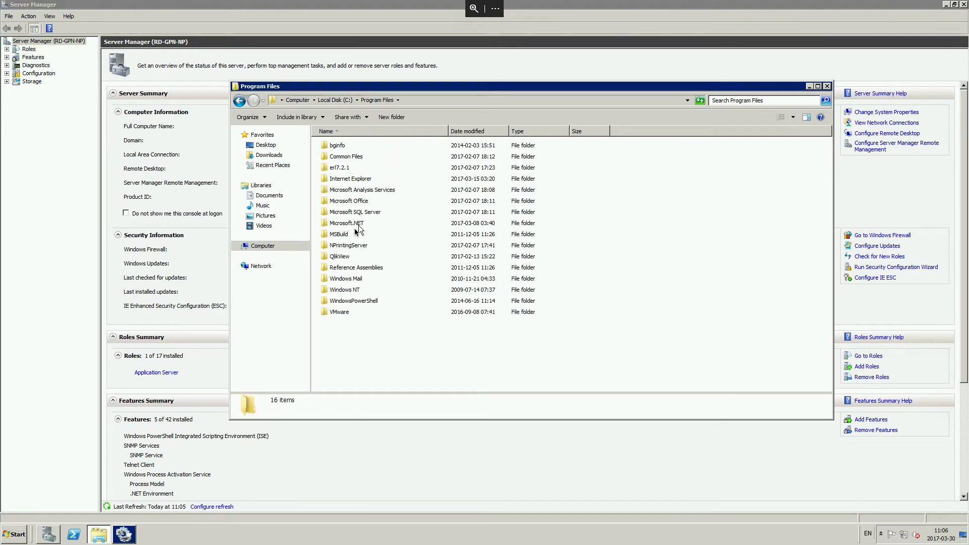
pyautogui.doubleClick(348, 245)
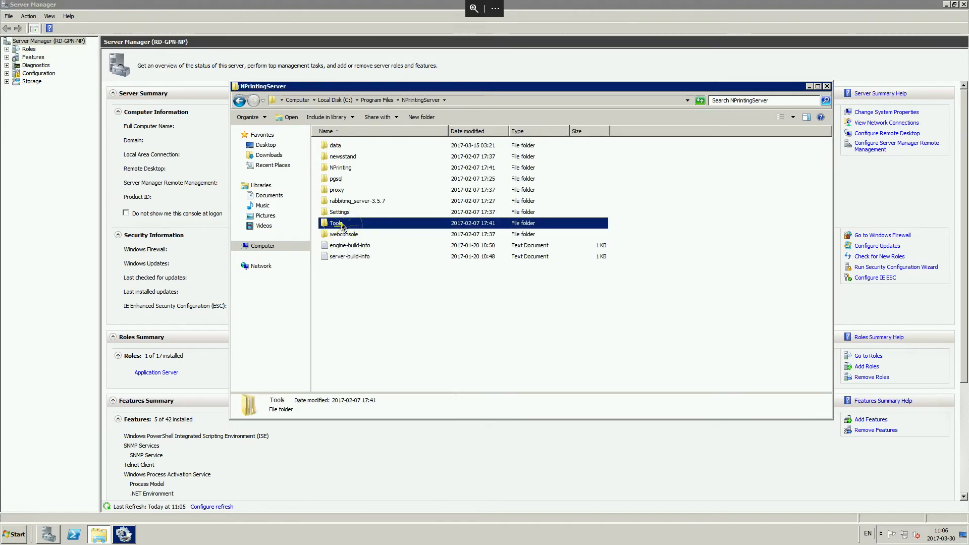
pyautogui.doubleClick(337, 222)
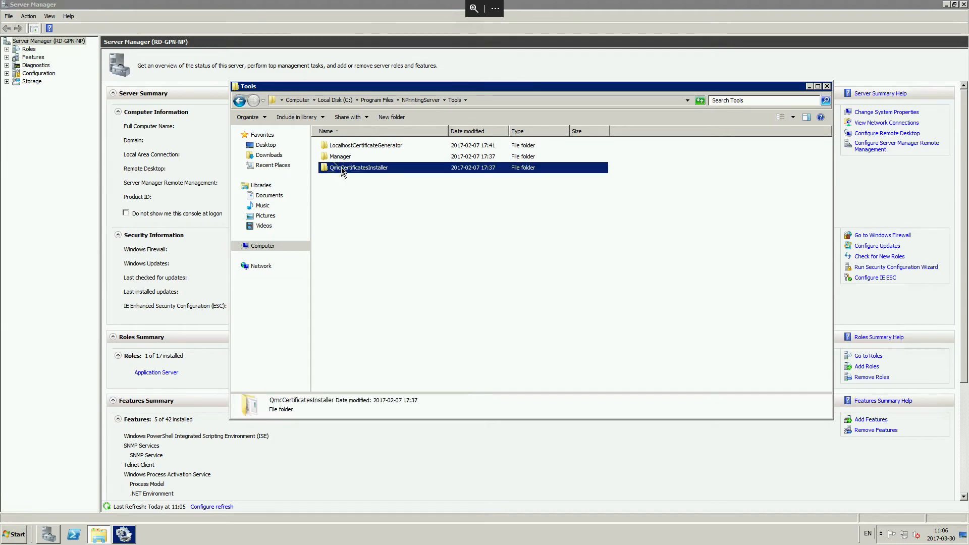
# - Run QmcCertificatesInstaller.exe, allow UAC, and answer y to the Qlik Sense prompt
pyautogui.doubleClick(360, 168)
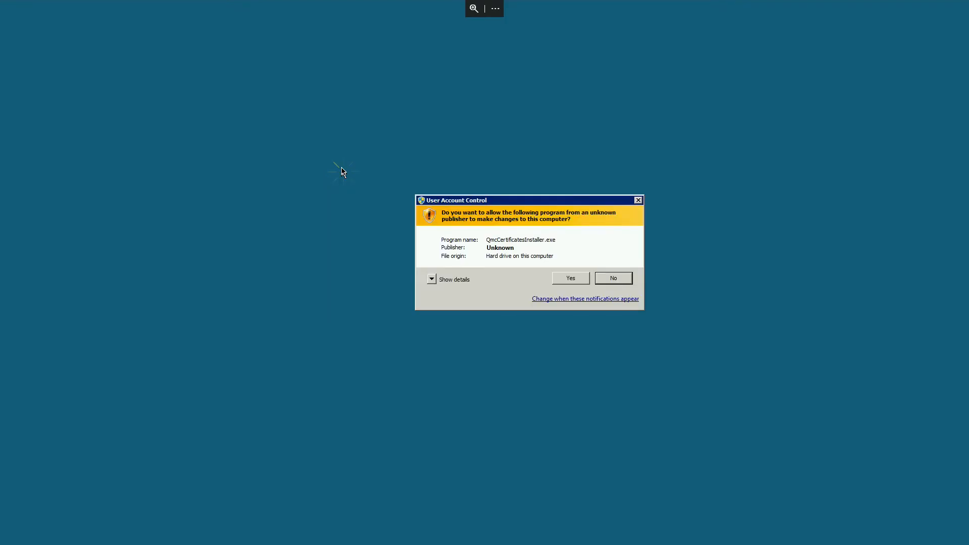
pyautogui.click(569, 277)
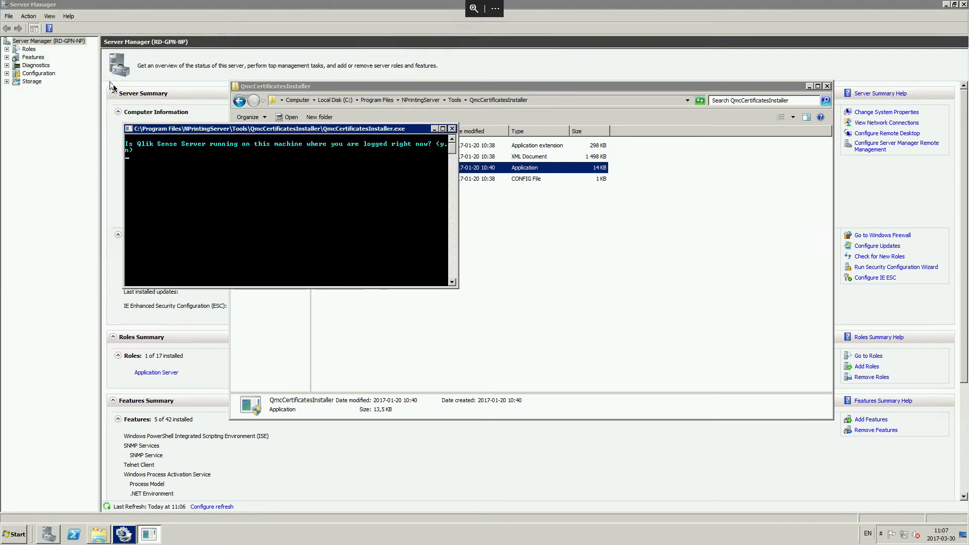
pyautogui.moveTo(180, 159)
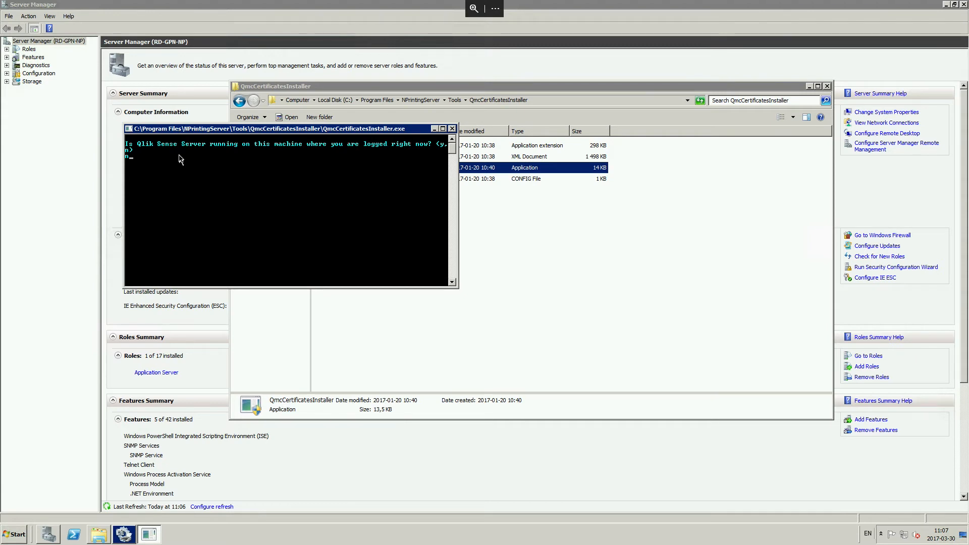
pyautogui.write('y')
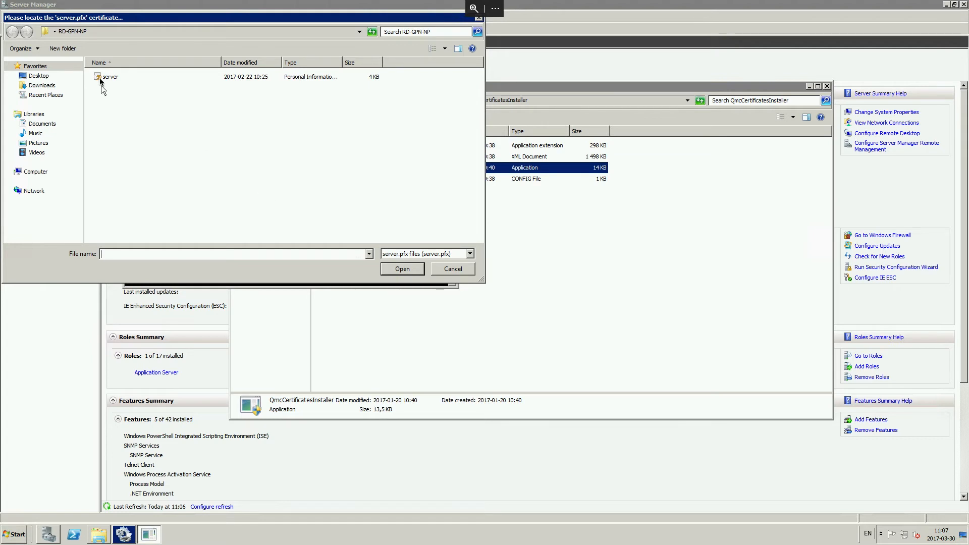
# - Supply server.pfx then root.cer to the installer and close the Explorer window
pyautogui.click(109, 75)
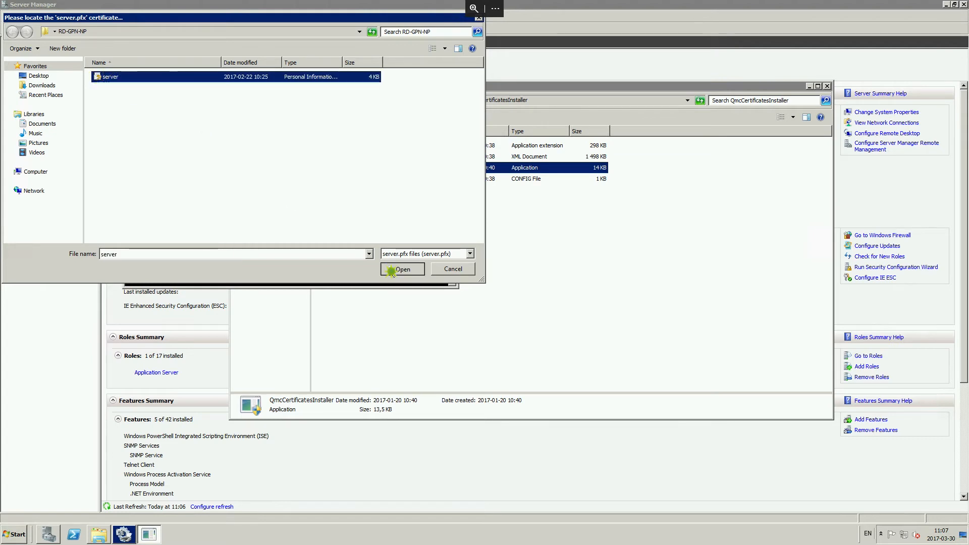
pyautogui.click(401, 269)
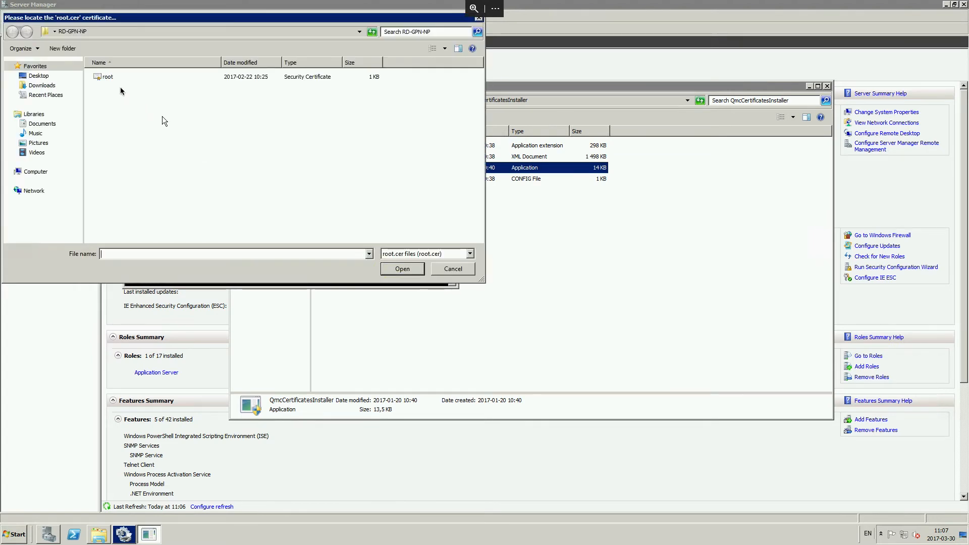
pyautogui.click(107, 76)
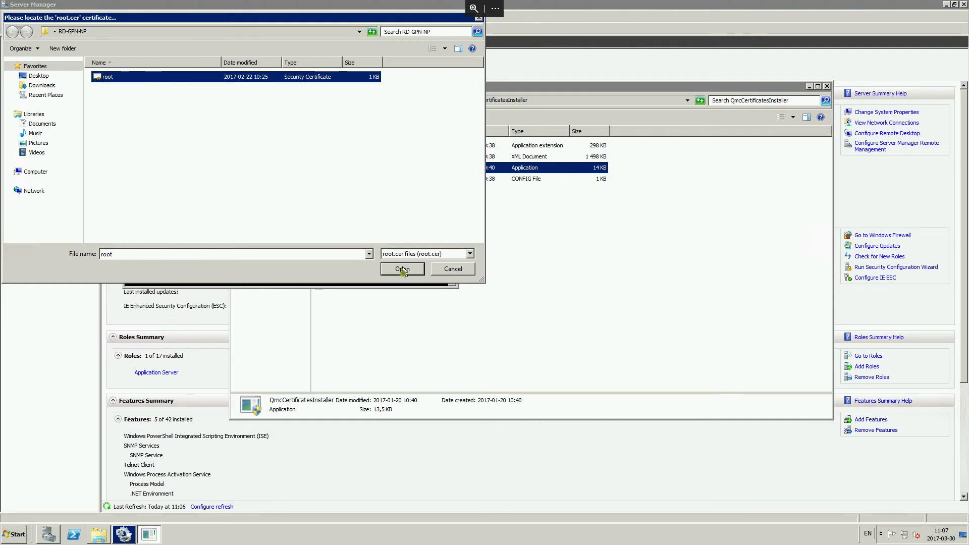
pyautogui.click(403, 268)
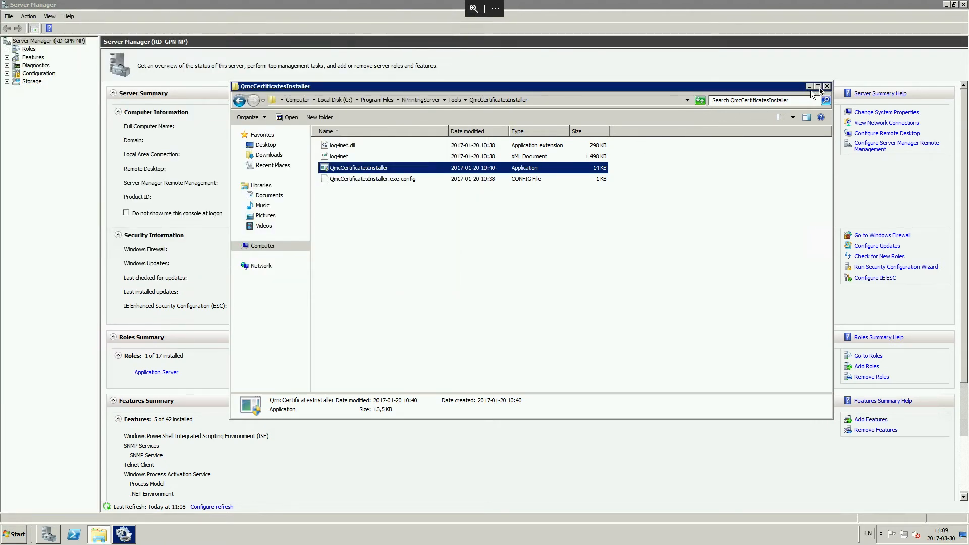
pyautogui.click(809, 86)
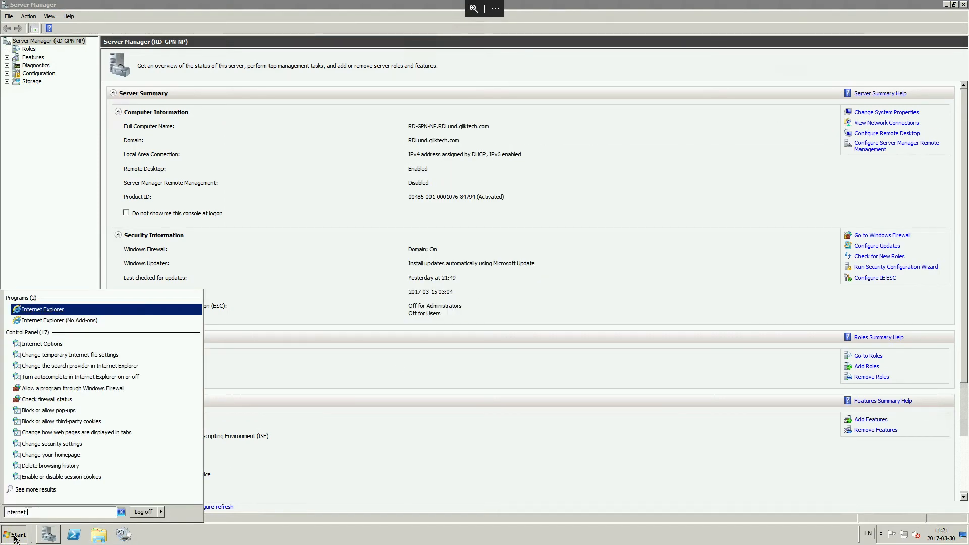
# - In Internet Properties Security, select the Local intranet zone and show its Sites list
pyautogui.click(43, 343)
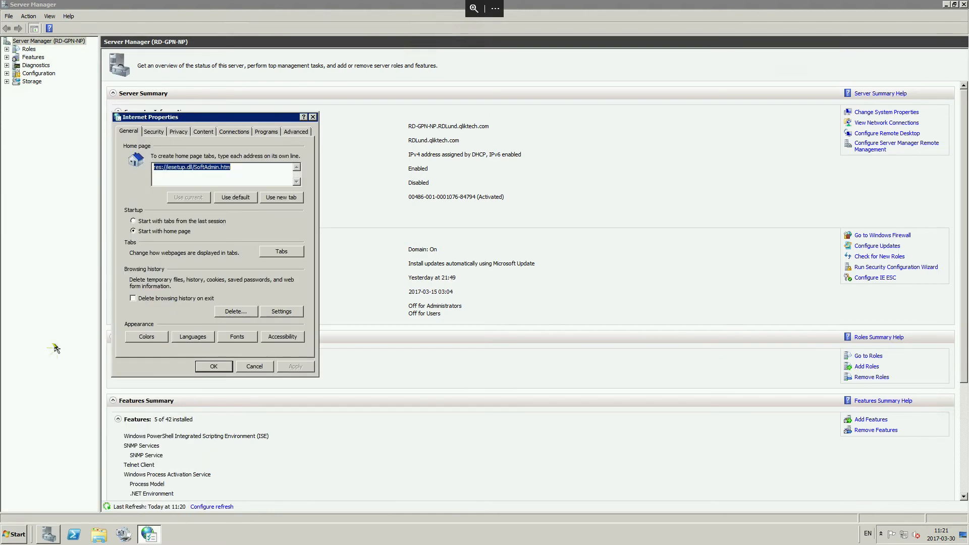
pyautogui.moveTo(139, 160)
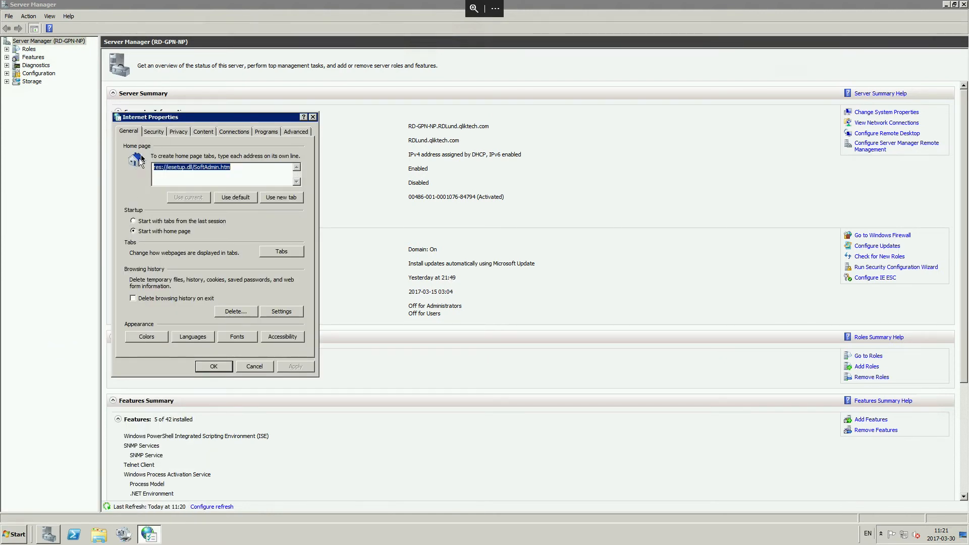
pyautogui.click(153, 131)
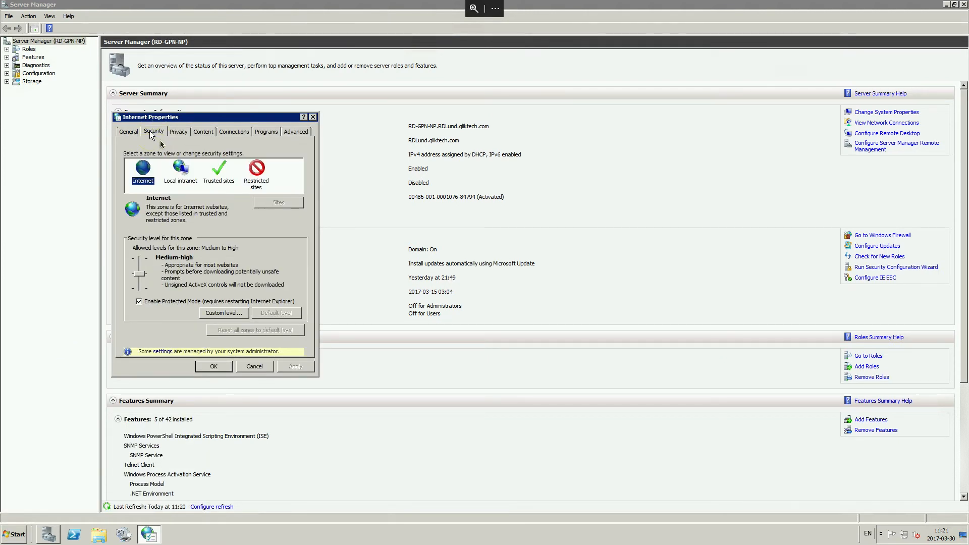
pyautogui.click(180, 171)
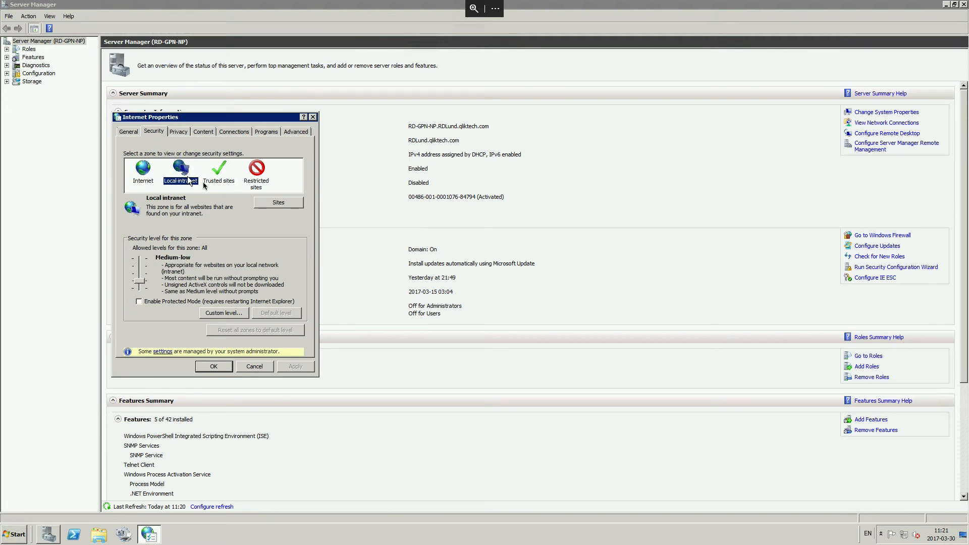
pyautogui.click(277, 202)
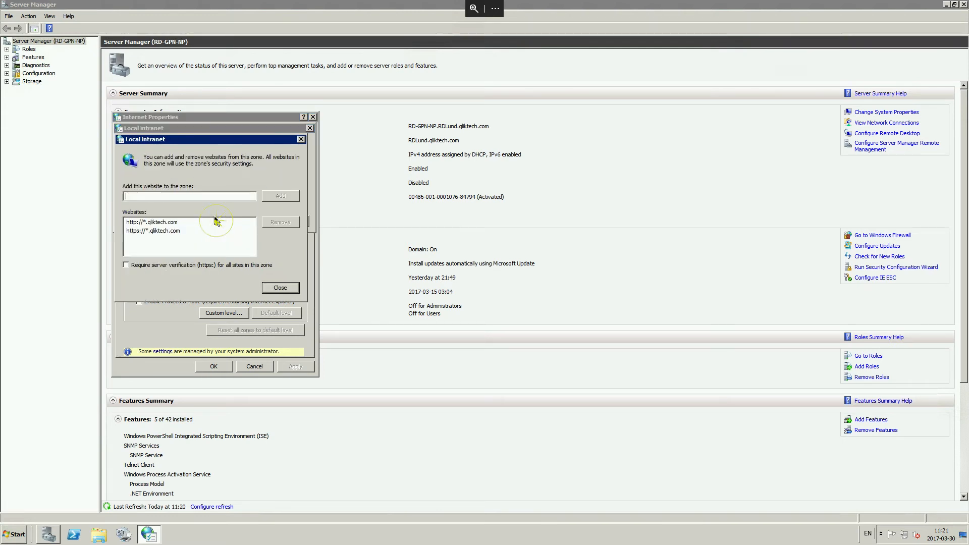
pyautogui.moveTo(147, 230)
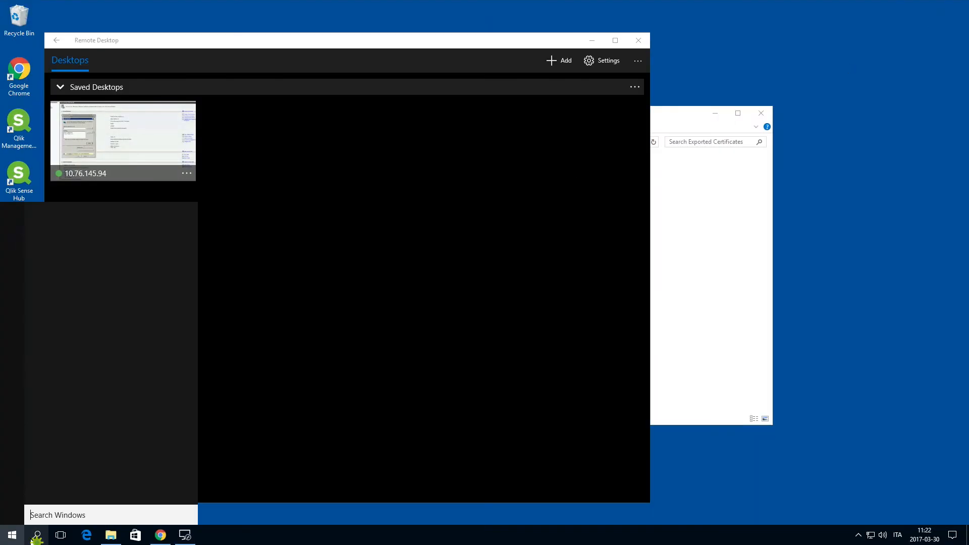
pyautogui.write('o')
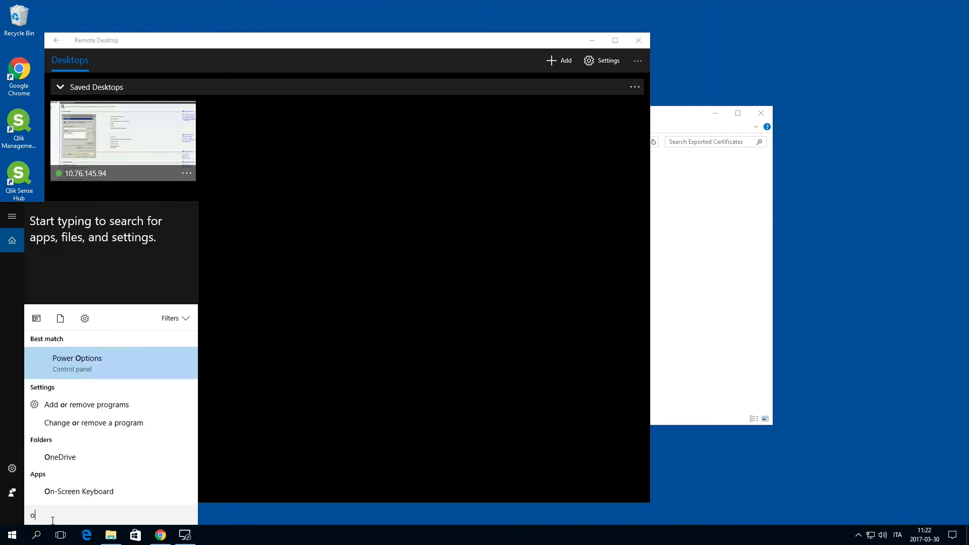
pyautogui.write('PC')
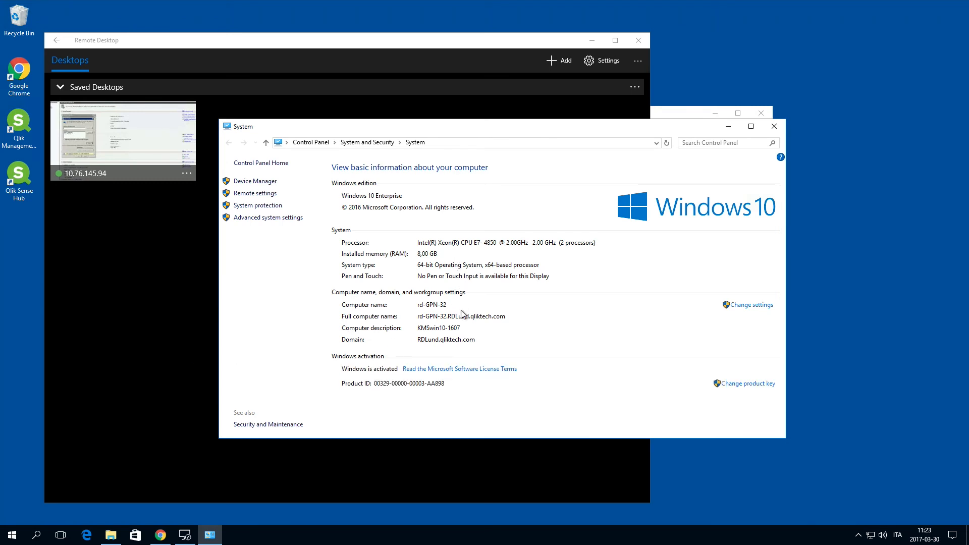
pyautogui.moveTo(510, 320)
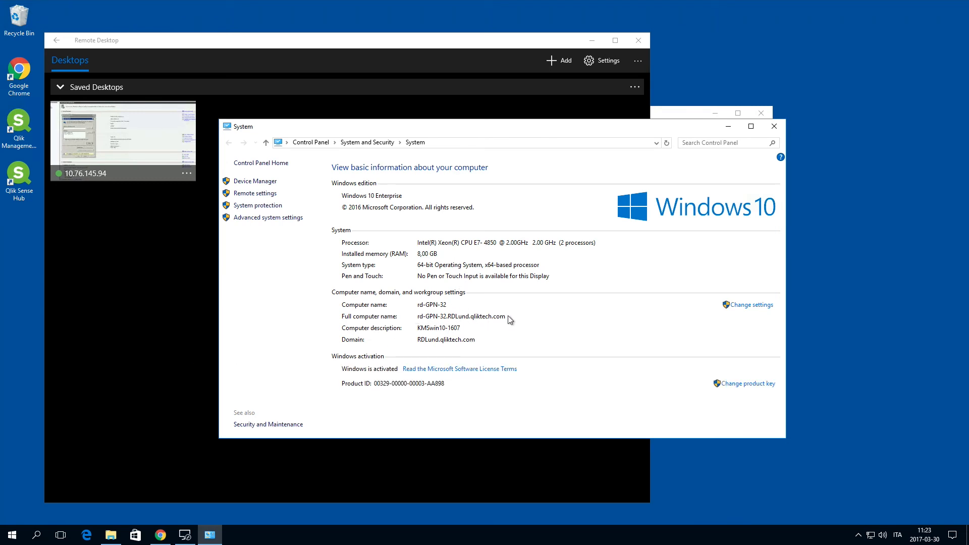
pyautogui.click(773, 126)
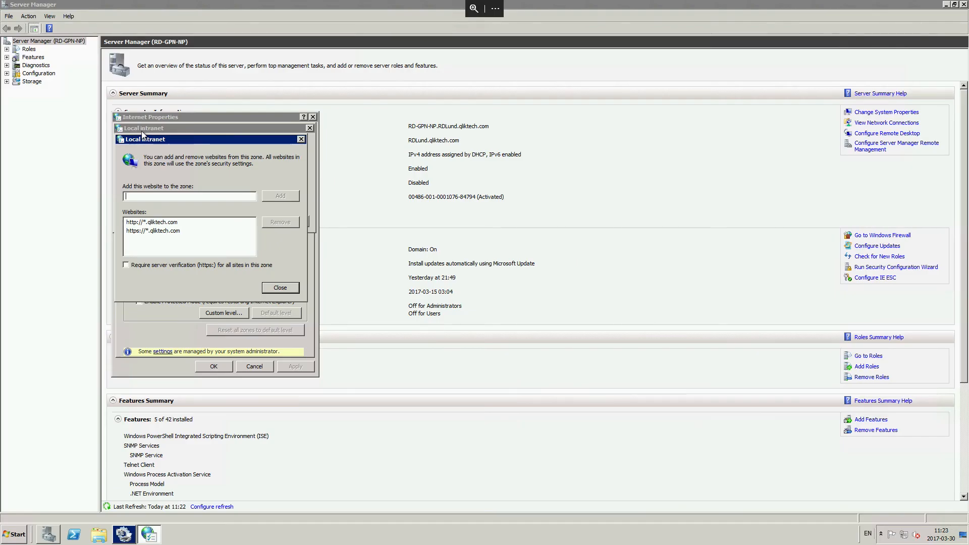
pyautogui.write('htt')
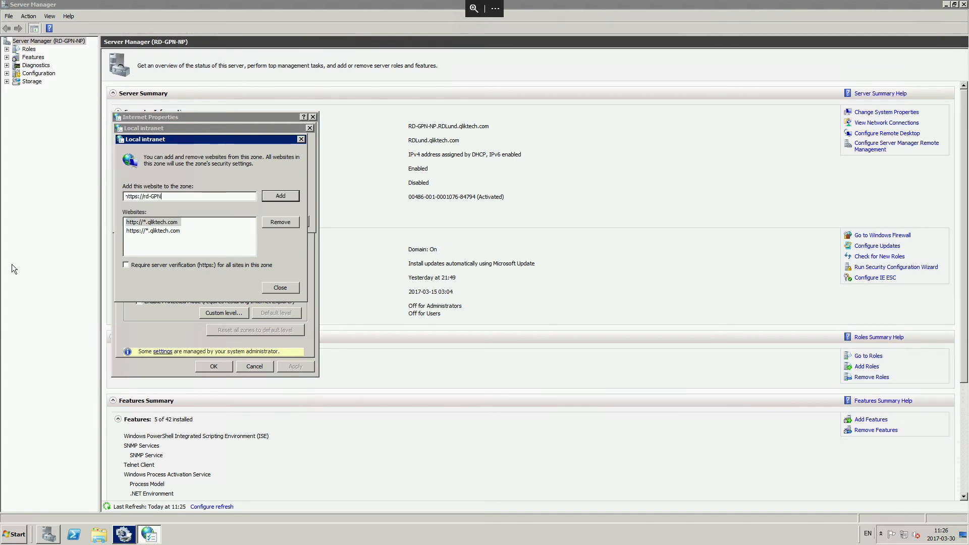
pyautogui.write('-32.RdLund')
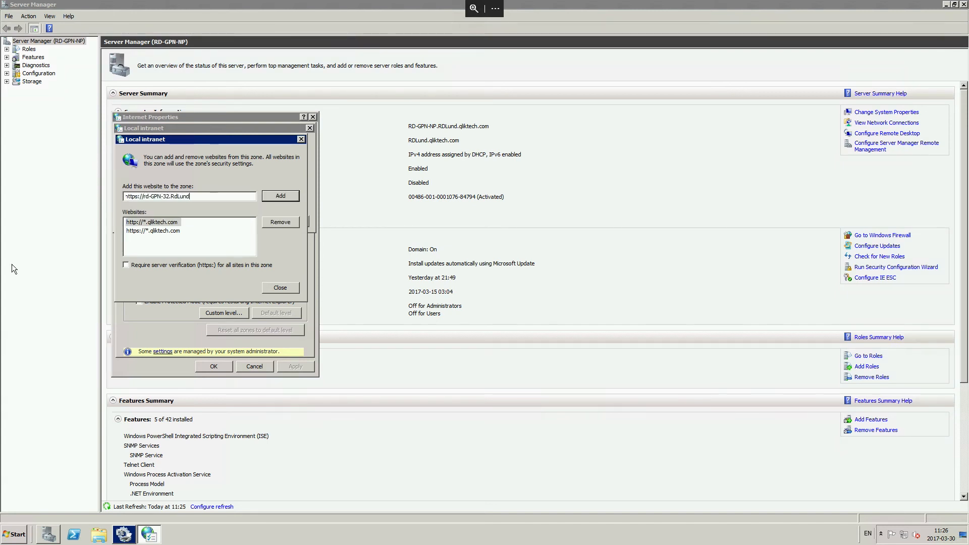
pyautogui.write('.qliktech.com')
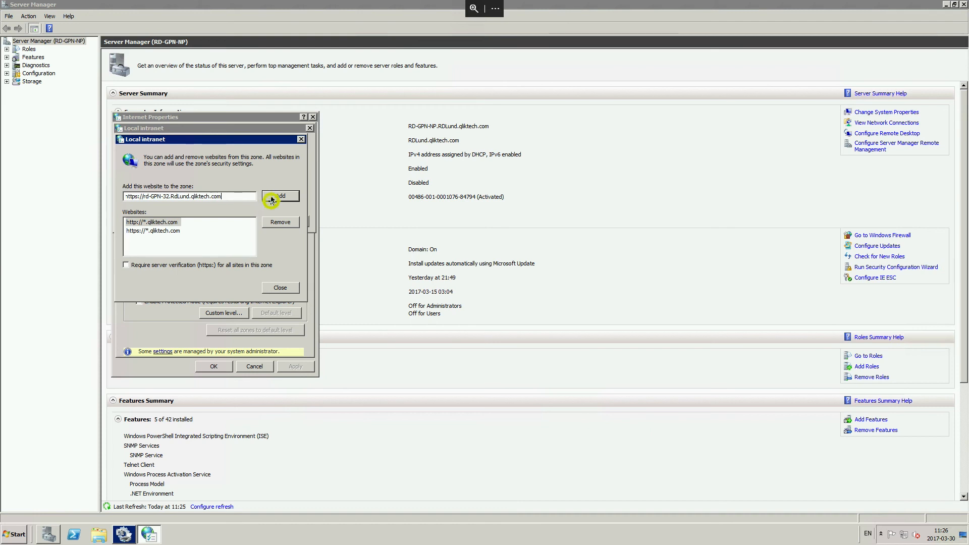
pyautogui.click(281, 196)
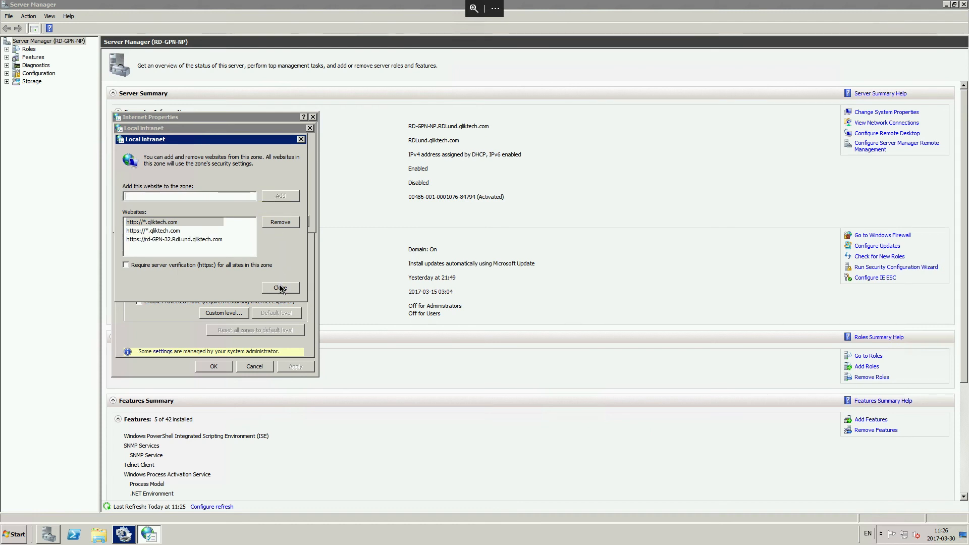
pyautogui.click(279, 287)
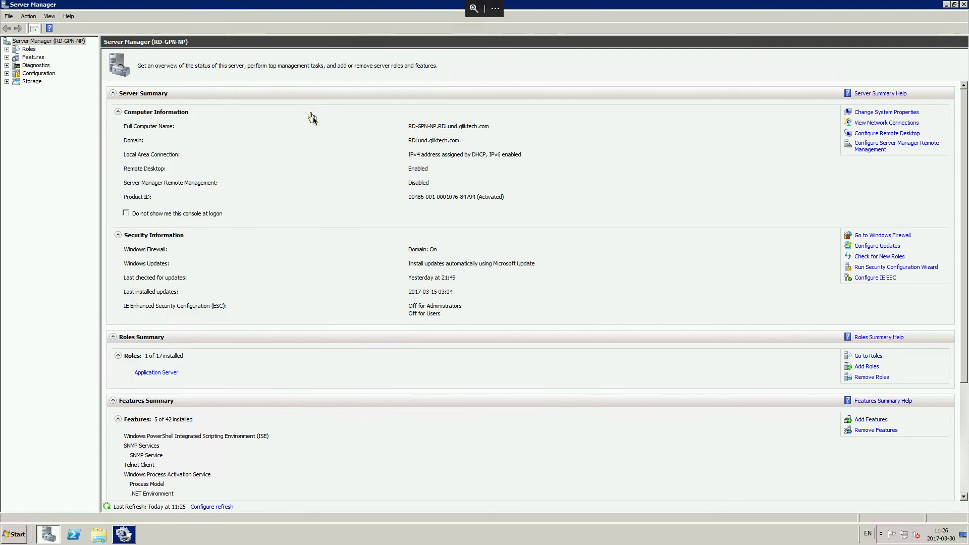
# - Launch Windows Firewall with Advanced Security and start a new Port-type outbound rule
pyautogui.click(13, 533)
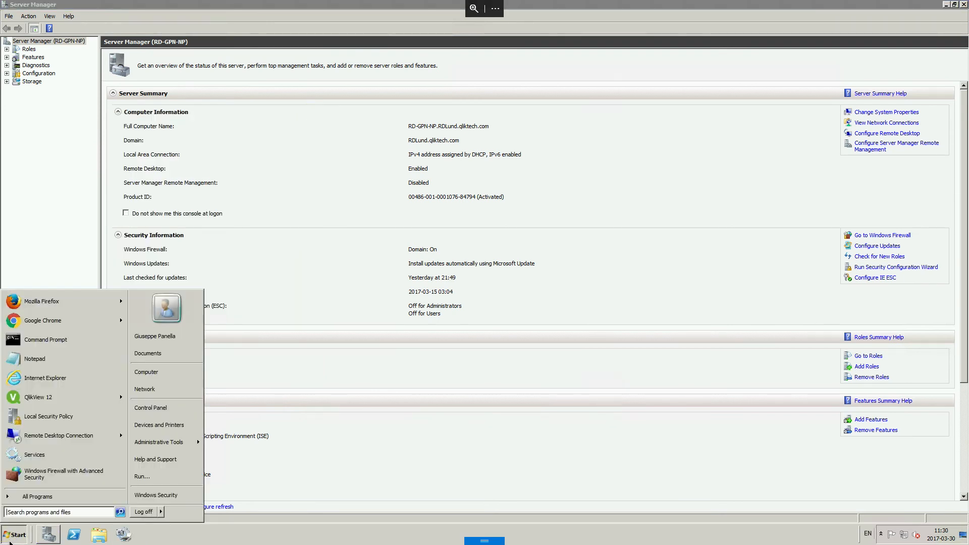
pyautogui.click(62, 474)
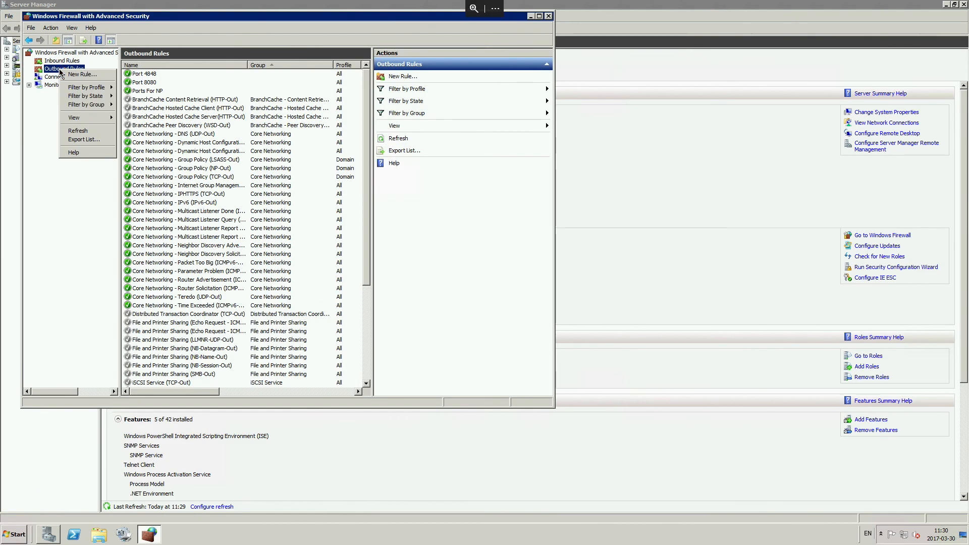
pyautogui.click(81, 73)
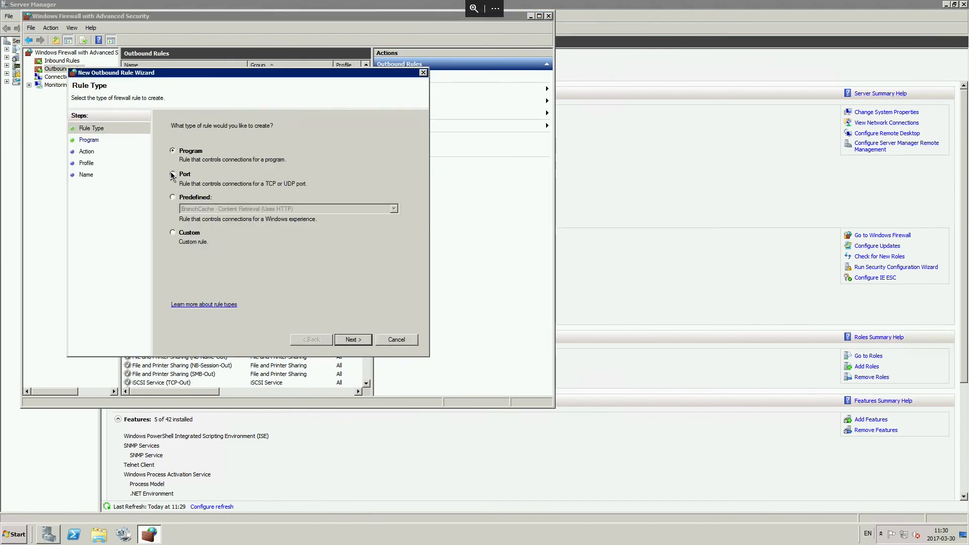
pyautogui.click(173, 174)
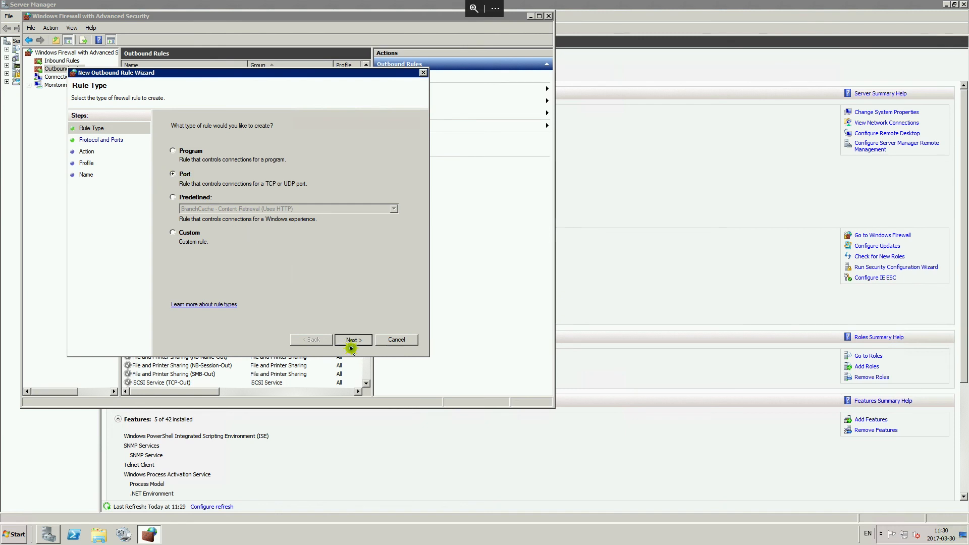
pyautogui.click(352, 339)
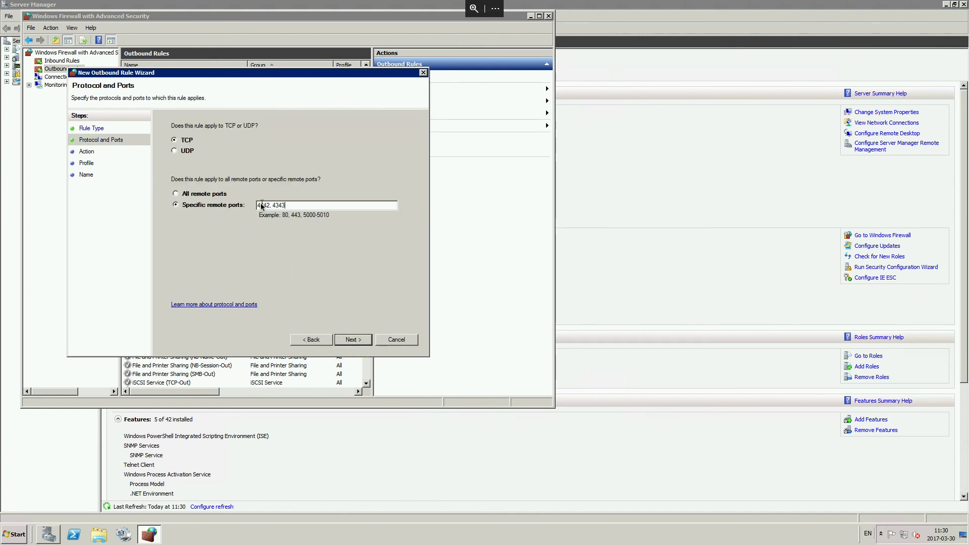
# - Allow TCP ports 4242, 4343, 4747 on all profiles as 'Port for Qlik Sense Connection' and close the firewall
pyautogui.write(', 4747')
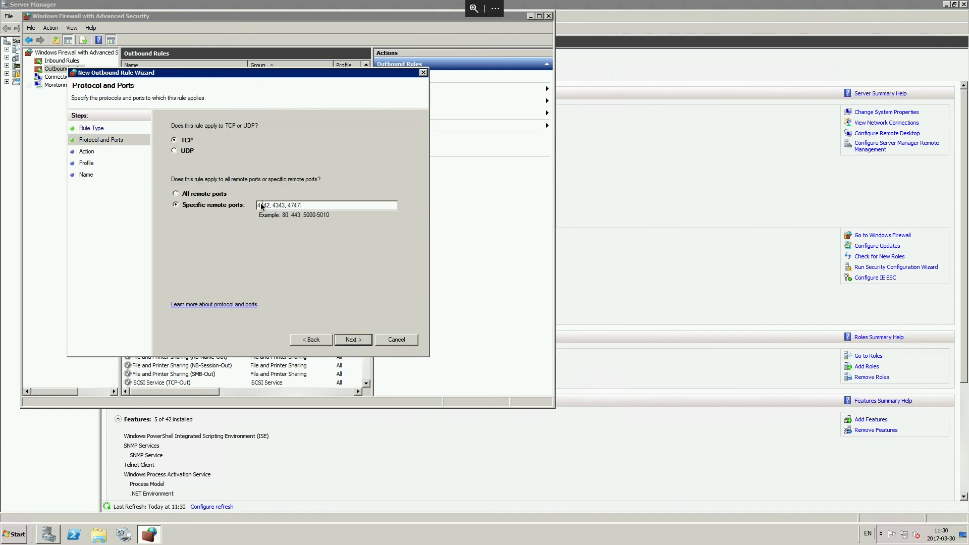
pyautogui.click(351, 339)
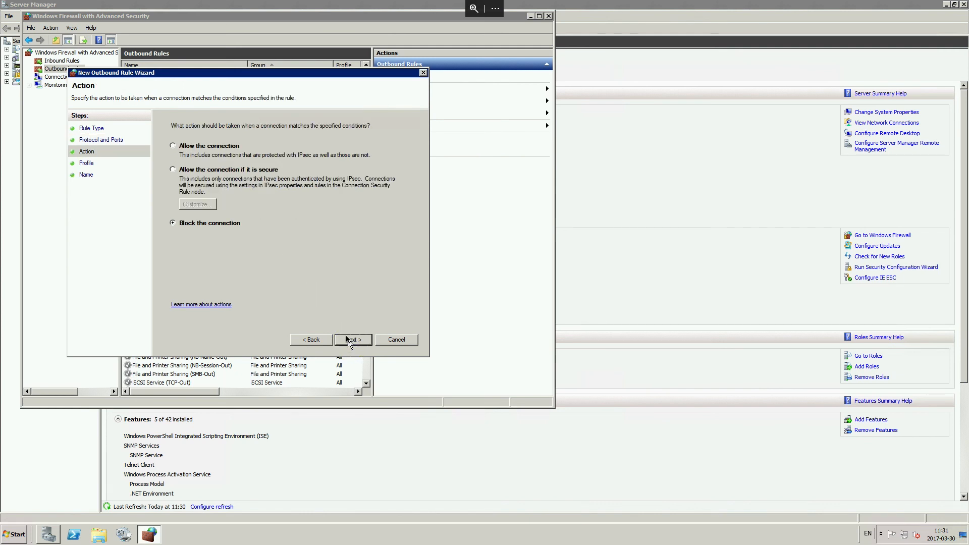
pyautogui.click(172, 145)
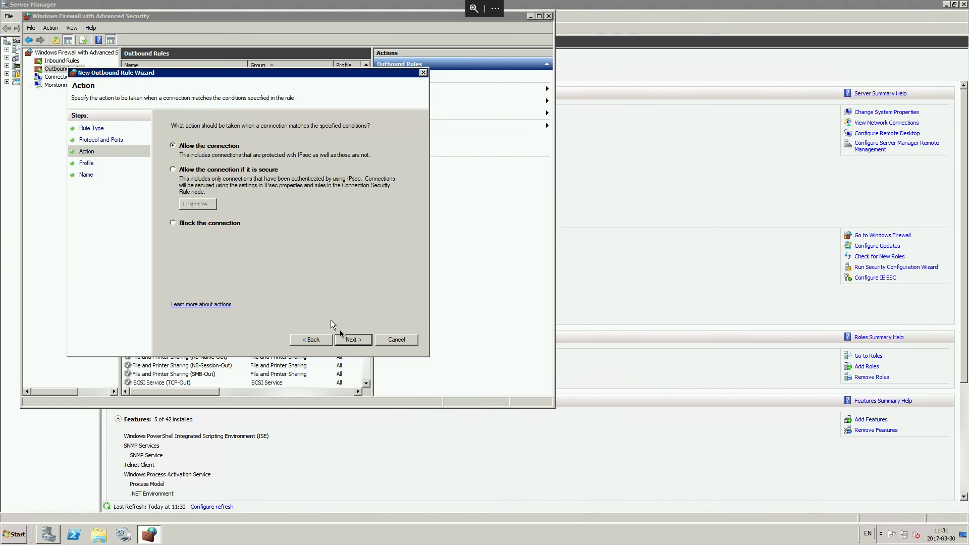
pyautogui.click(353, 340)
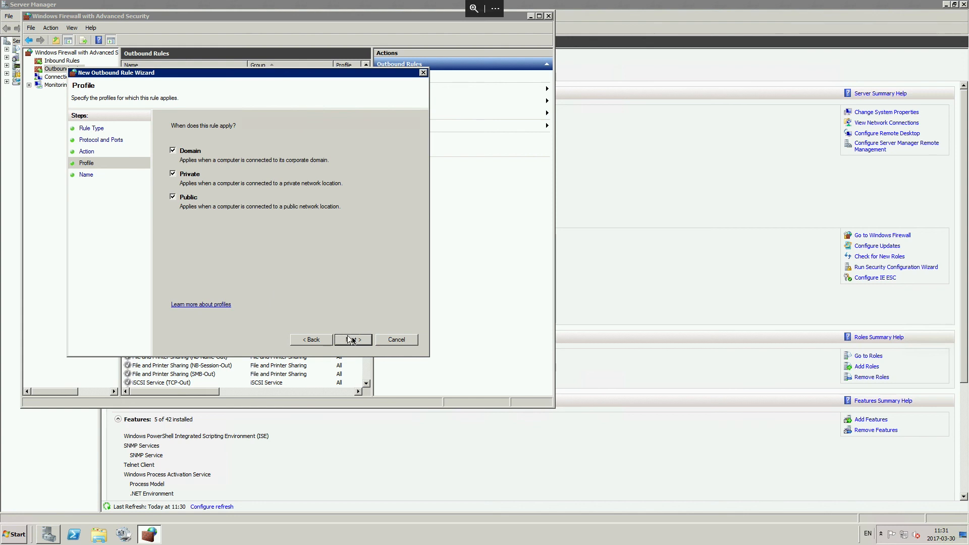
pyautogui.click(351, 339)
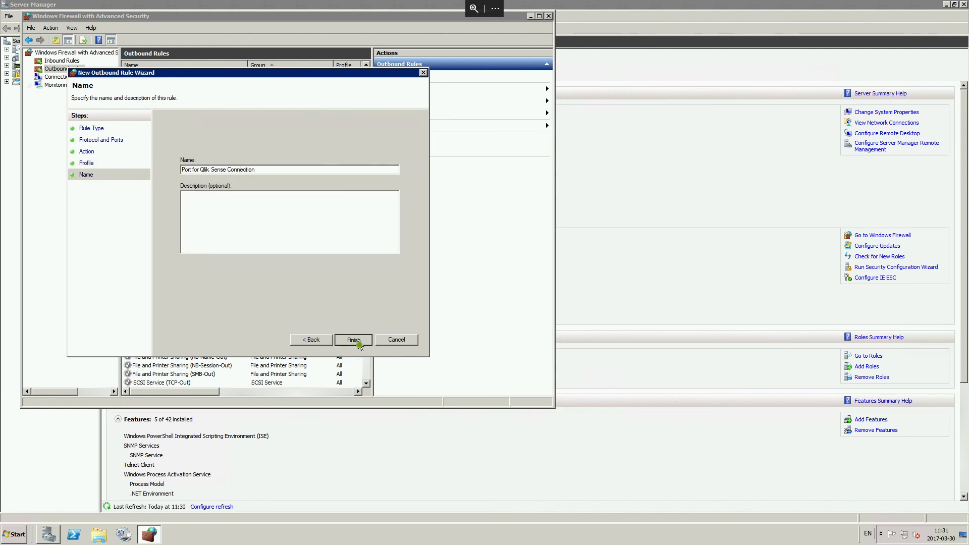
pyautogui.click(353, 339)
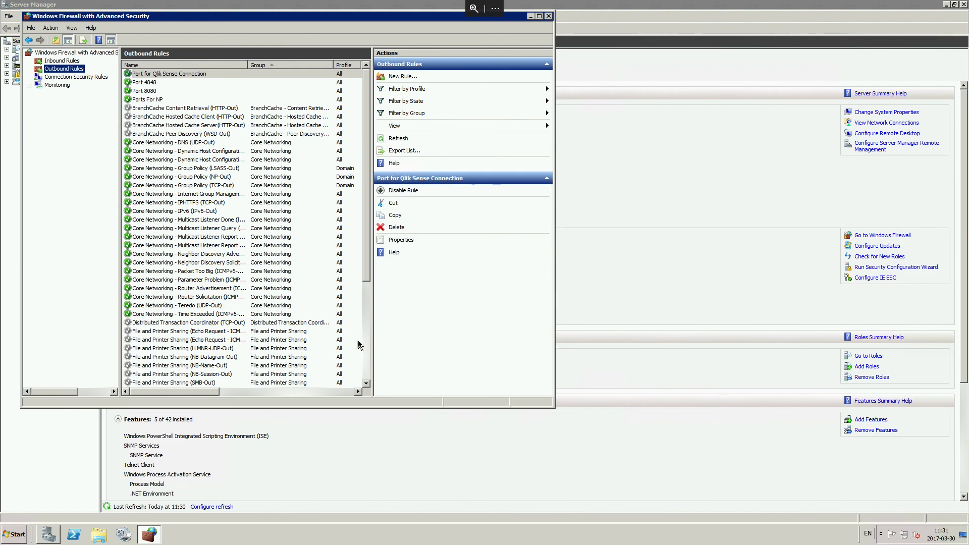
pyautogui.moveTo(547, 18)
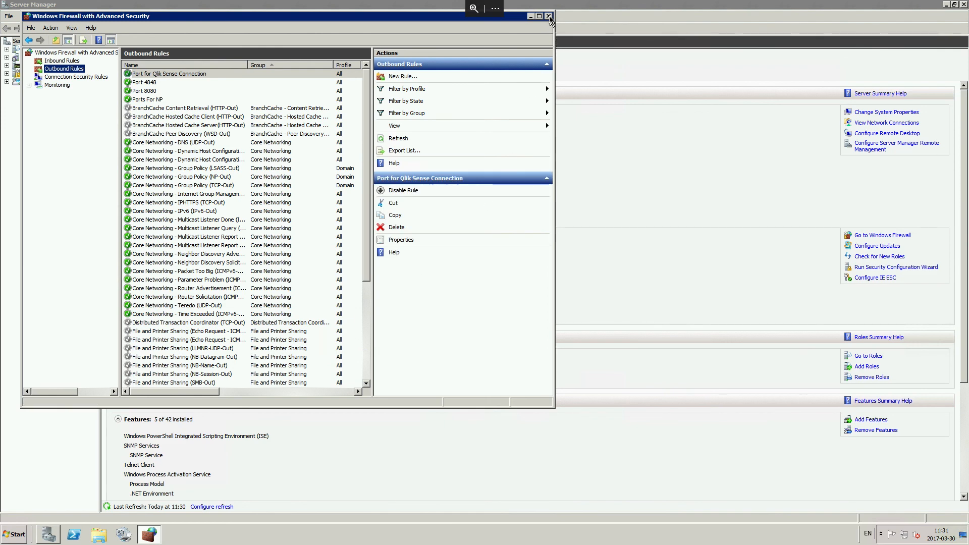
pyautogui.click(547, 16)
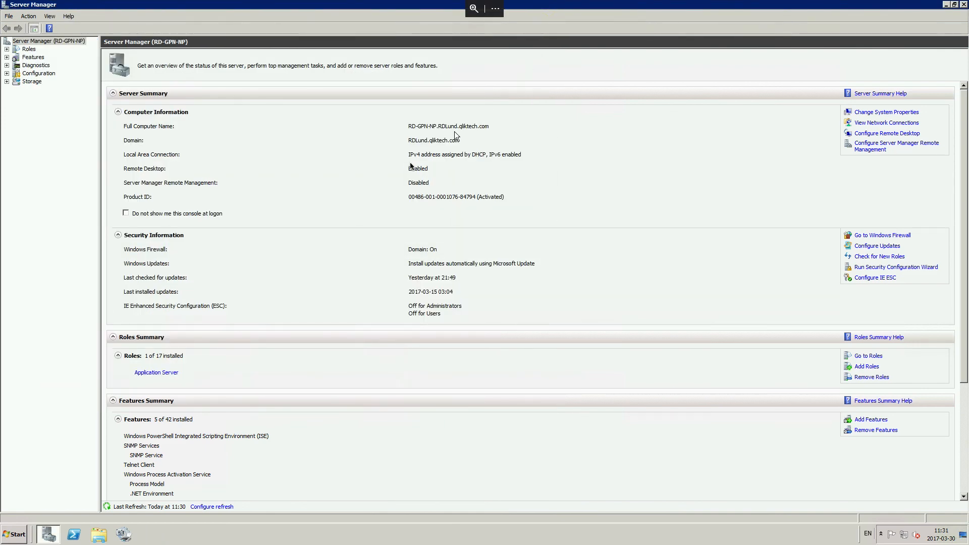